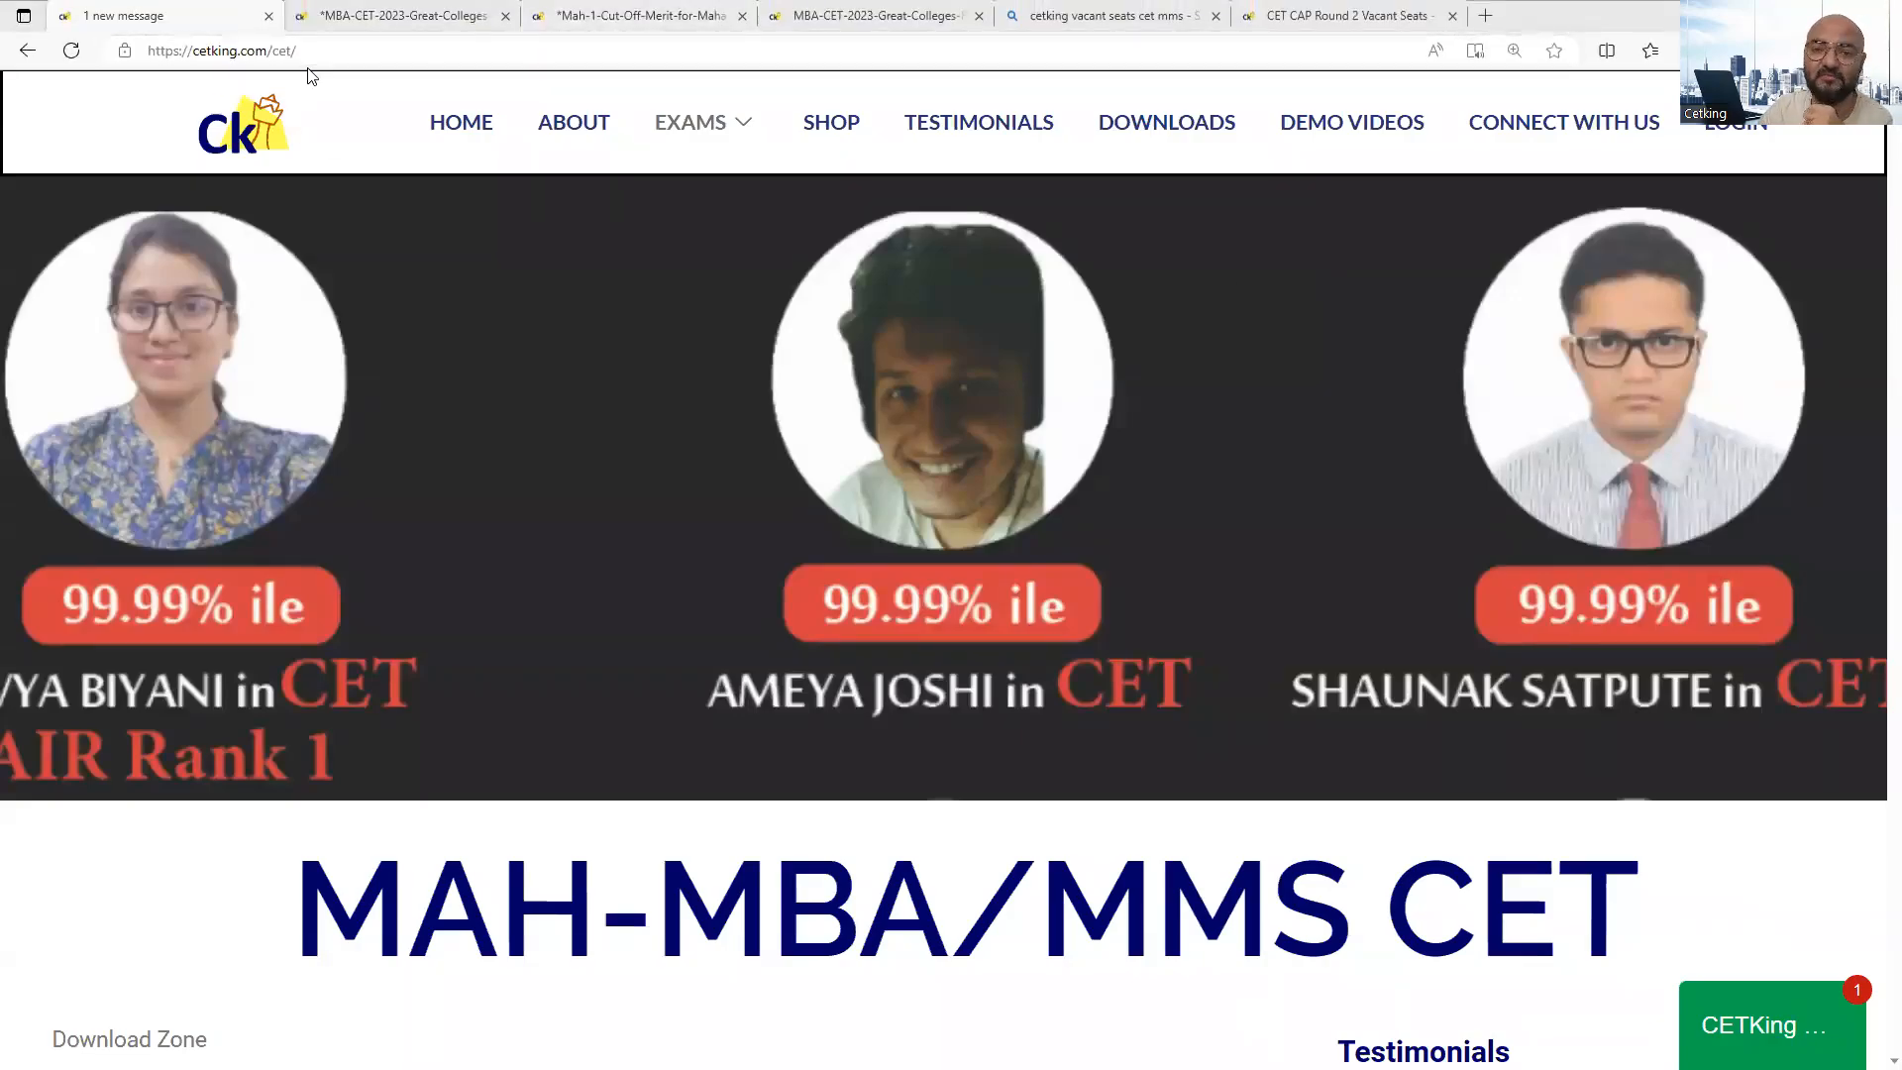
- Fit the CAP Round-I cutoff PDF to window width and enable the Draw pen
scroll(down, 3)
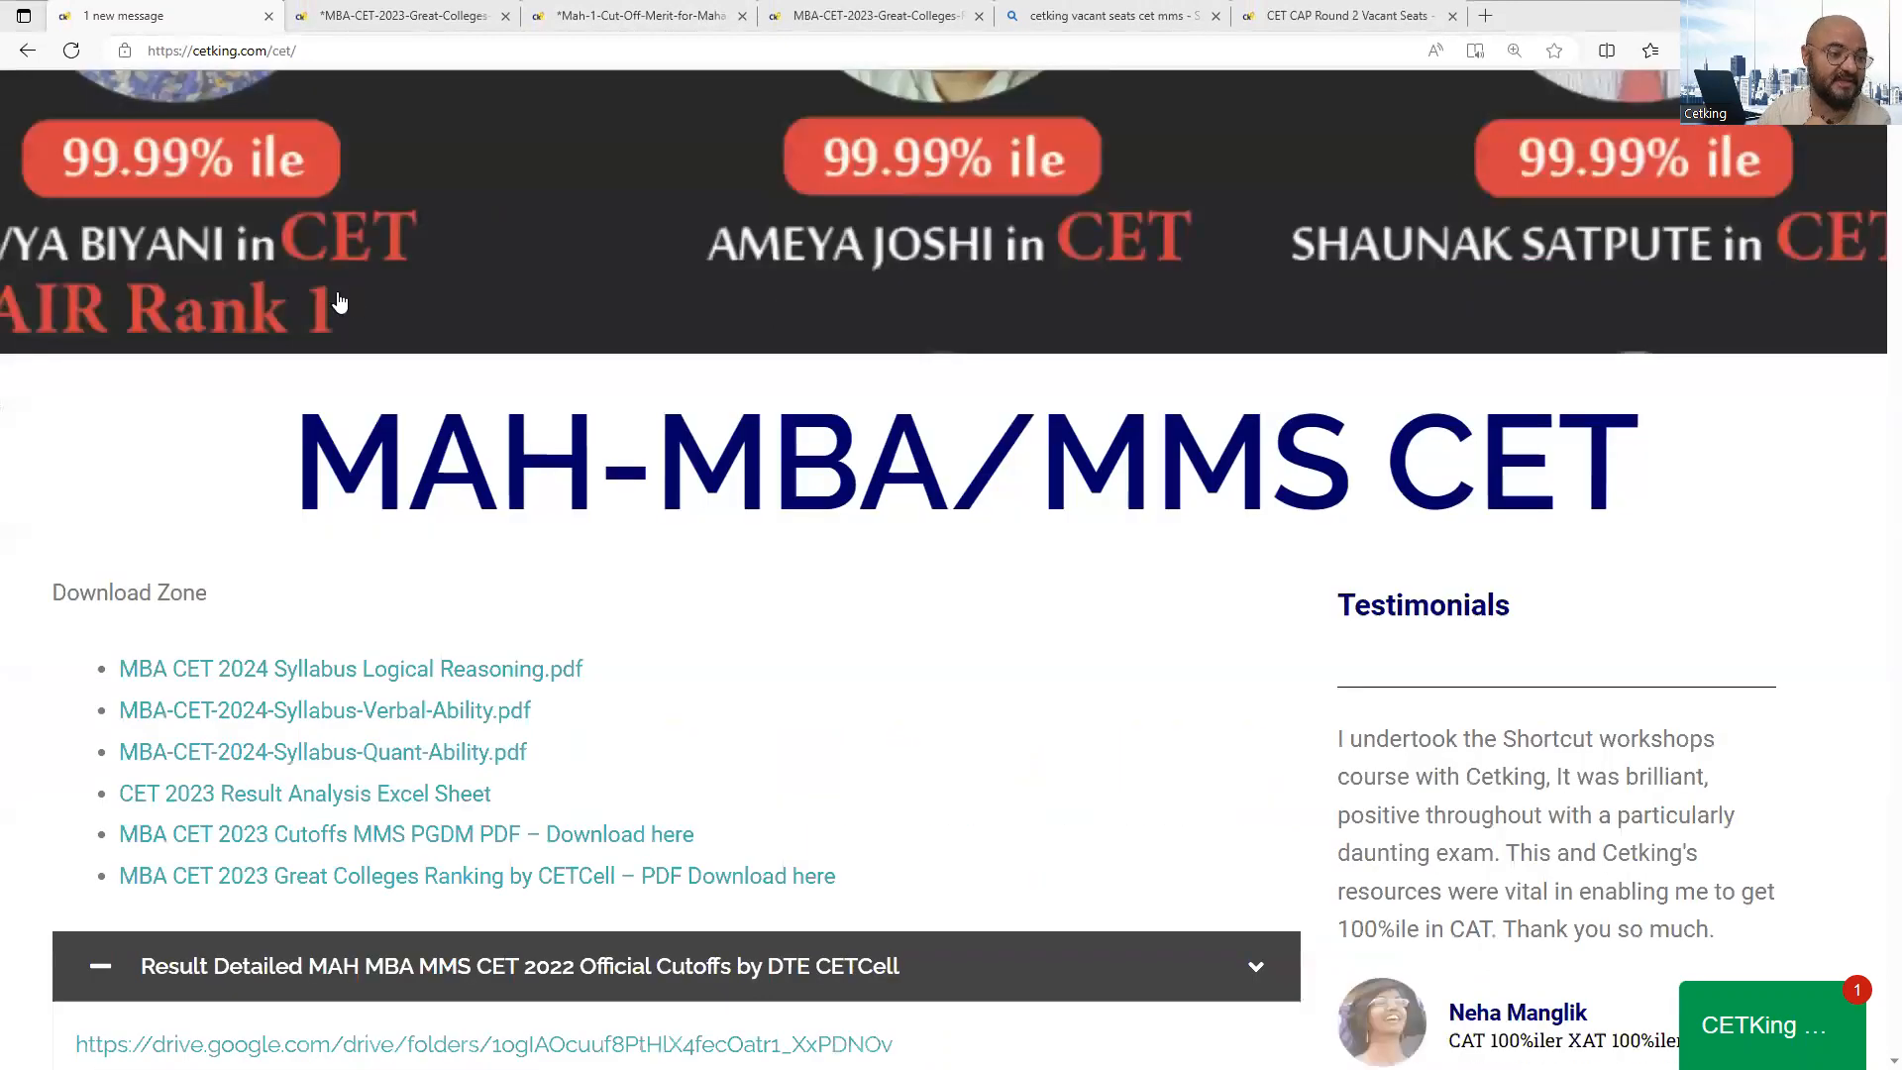
scroll(down, 3)
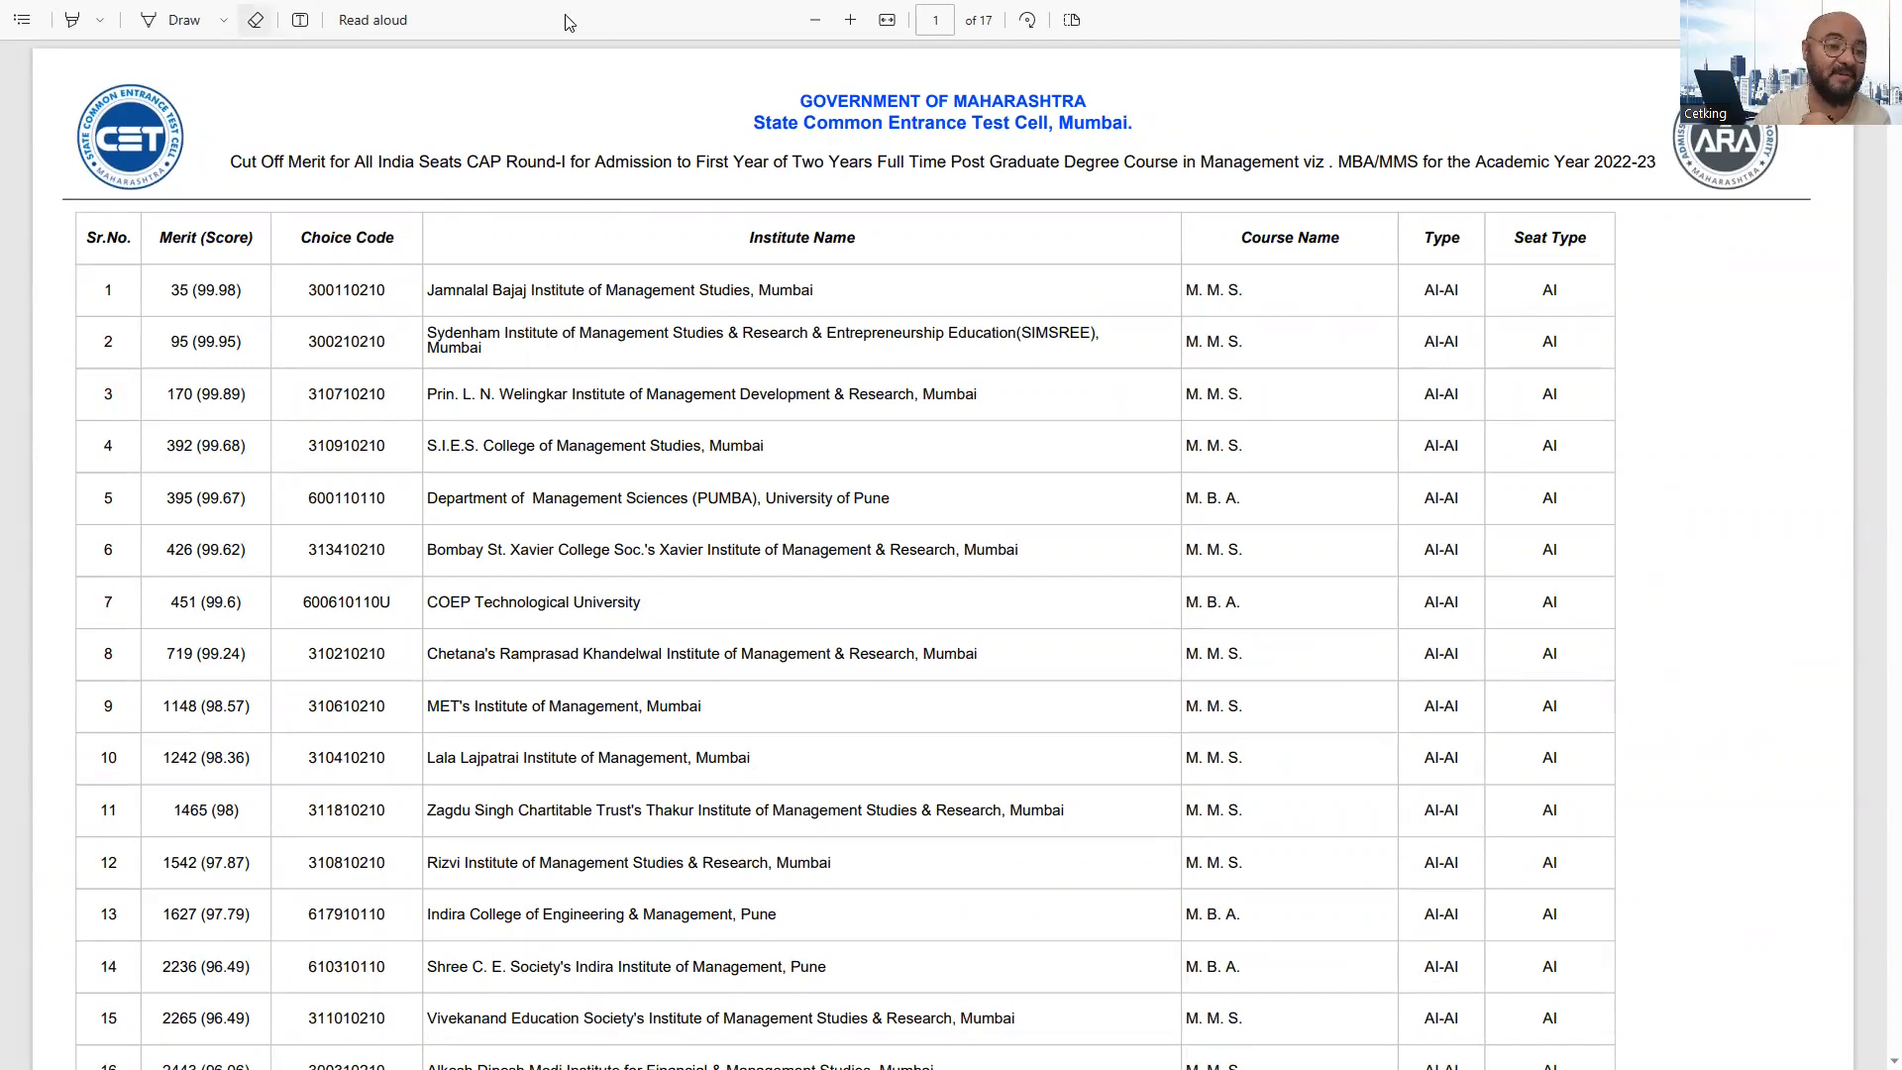
click(883, 18)
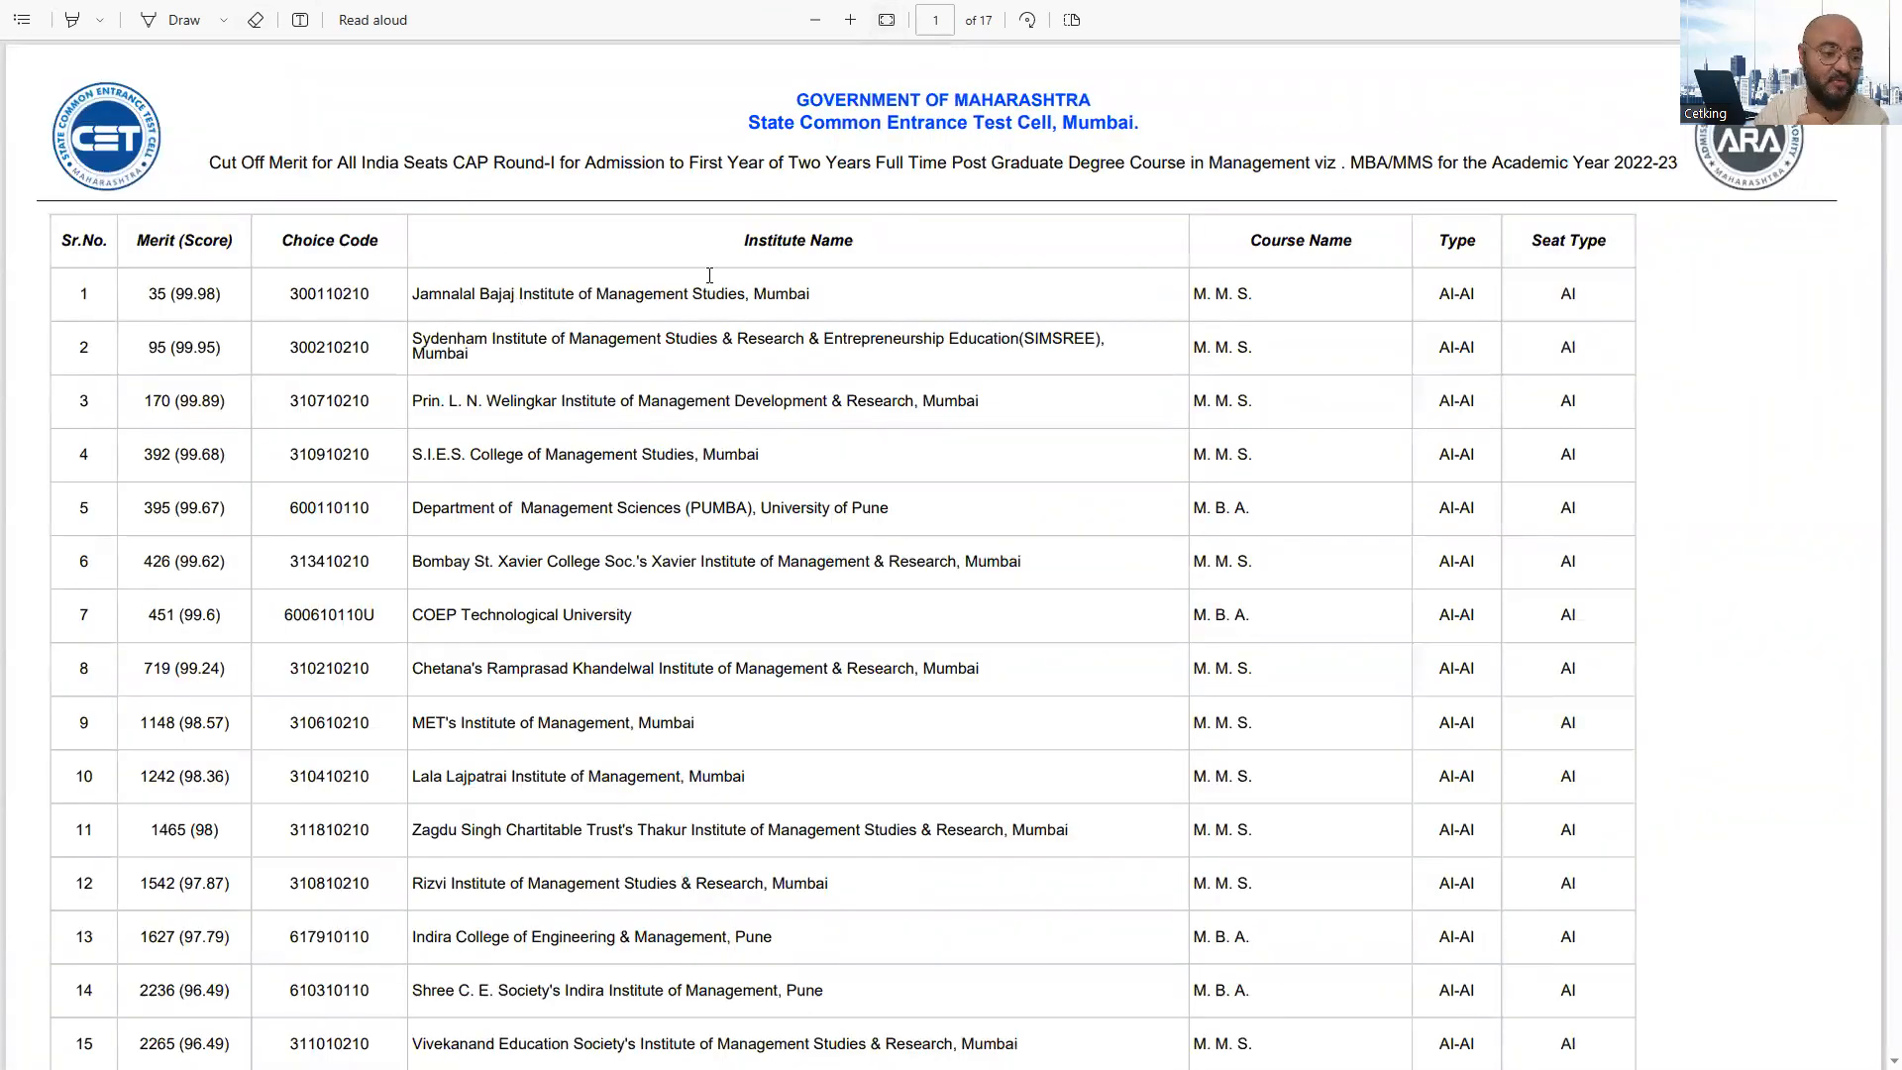
click(182, 20)
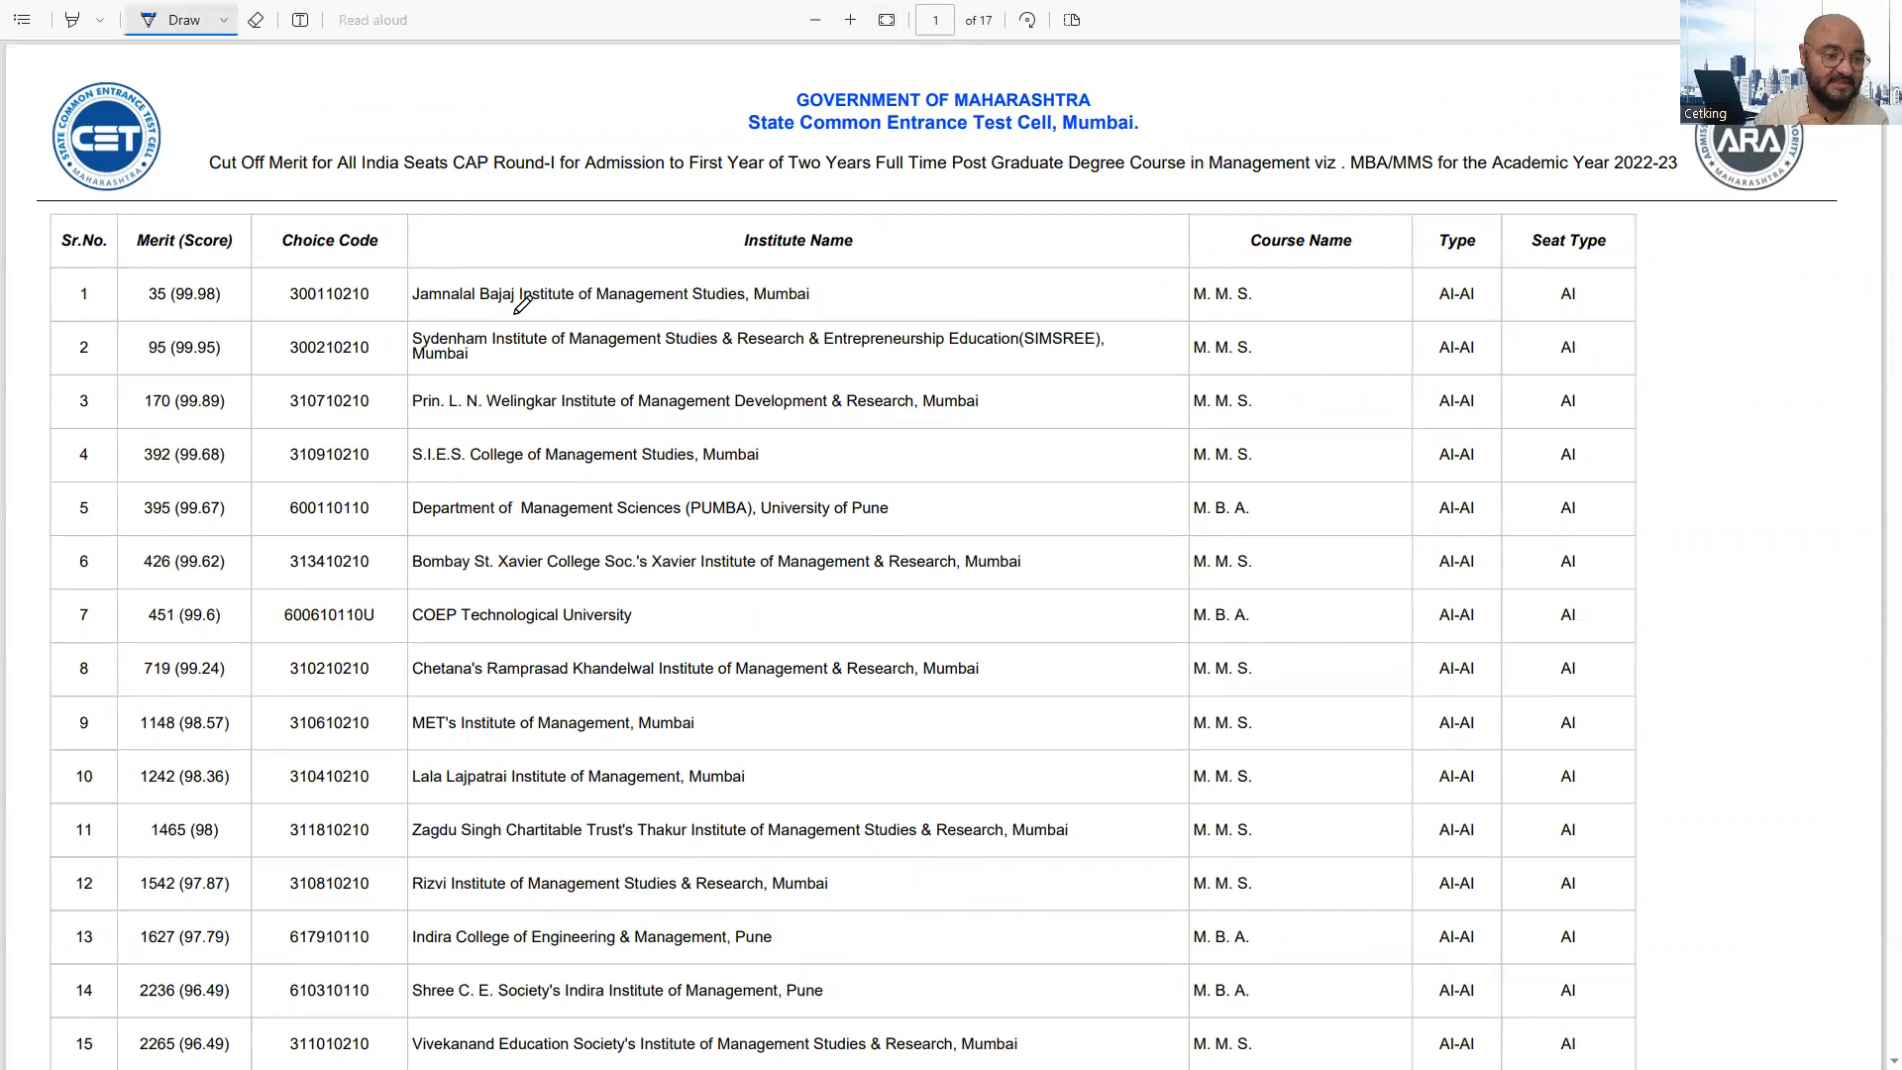
- Tick the Jamnalal Bajaj row, circle 'All India Seats' in the title, and write 500 beside the S.I.E.S. row
drag(509, 315, 594, 286)
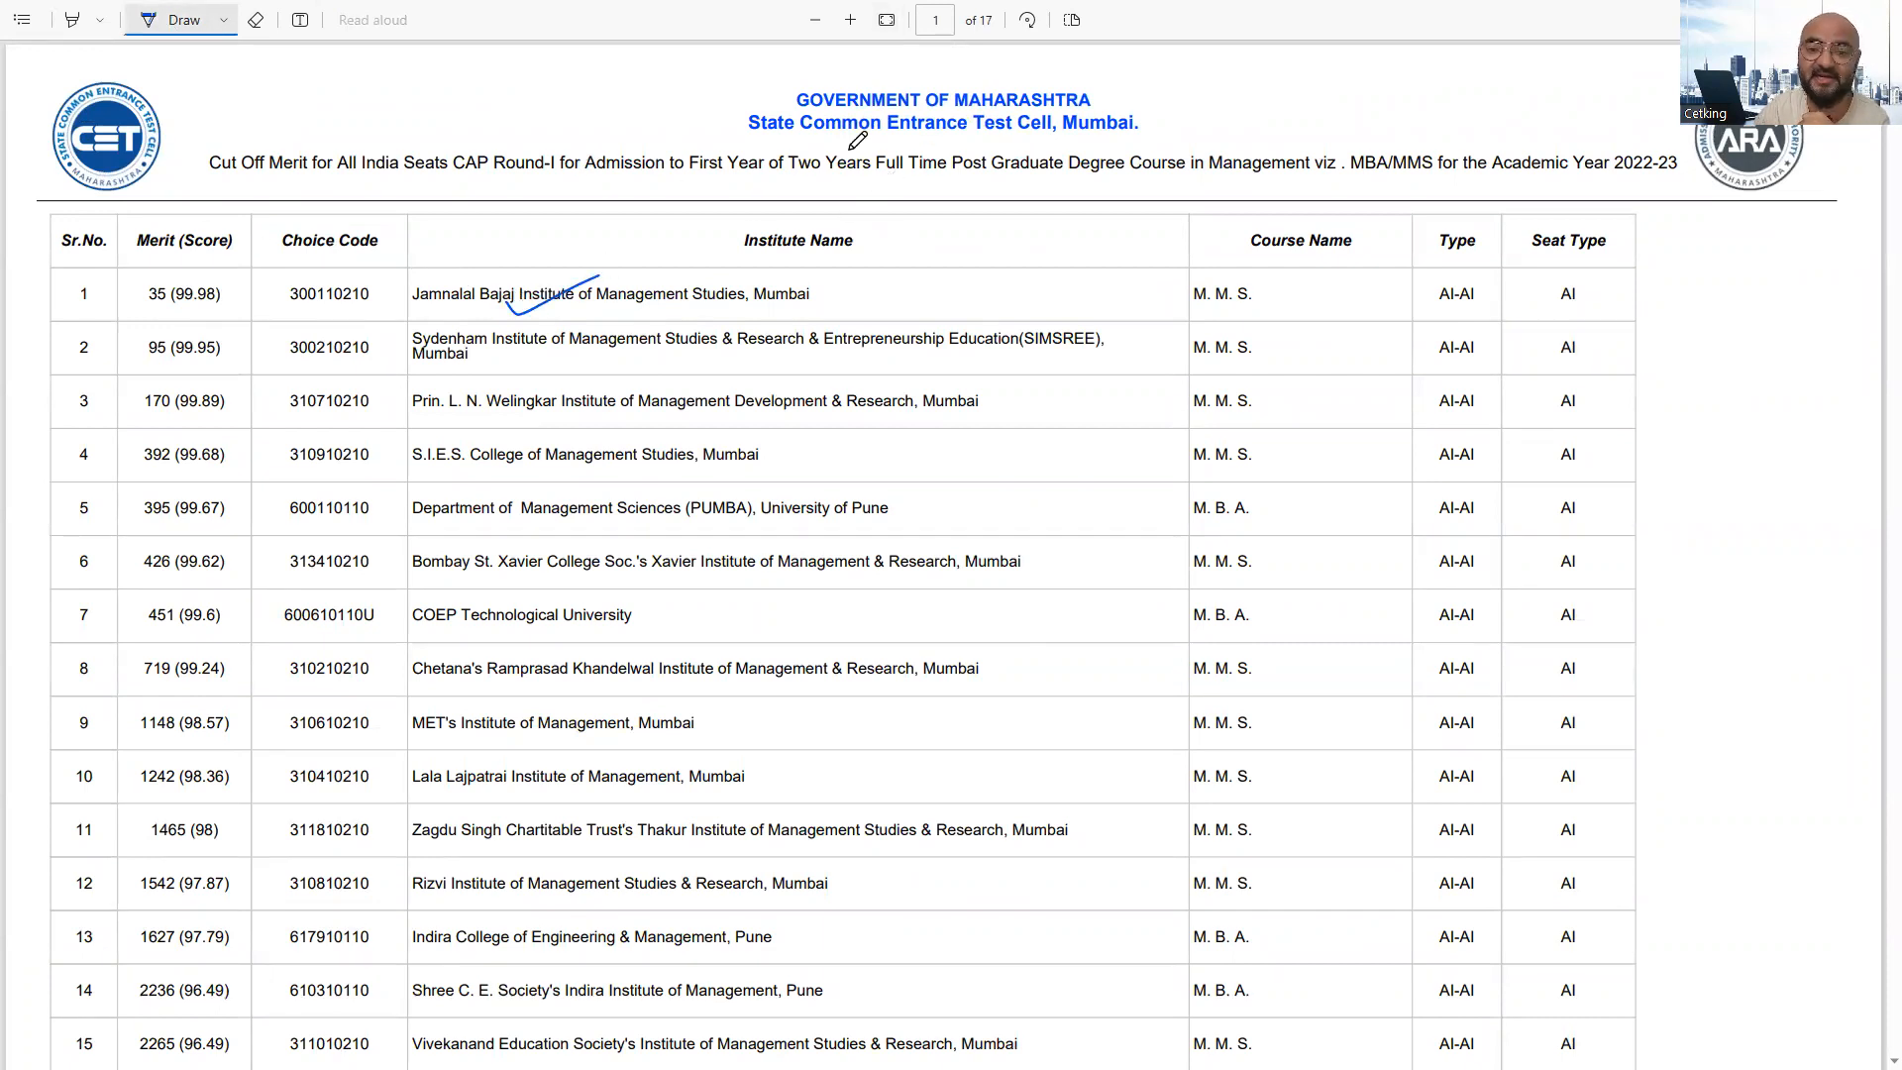
drag(327, 158, 435, 218)
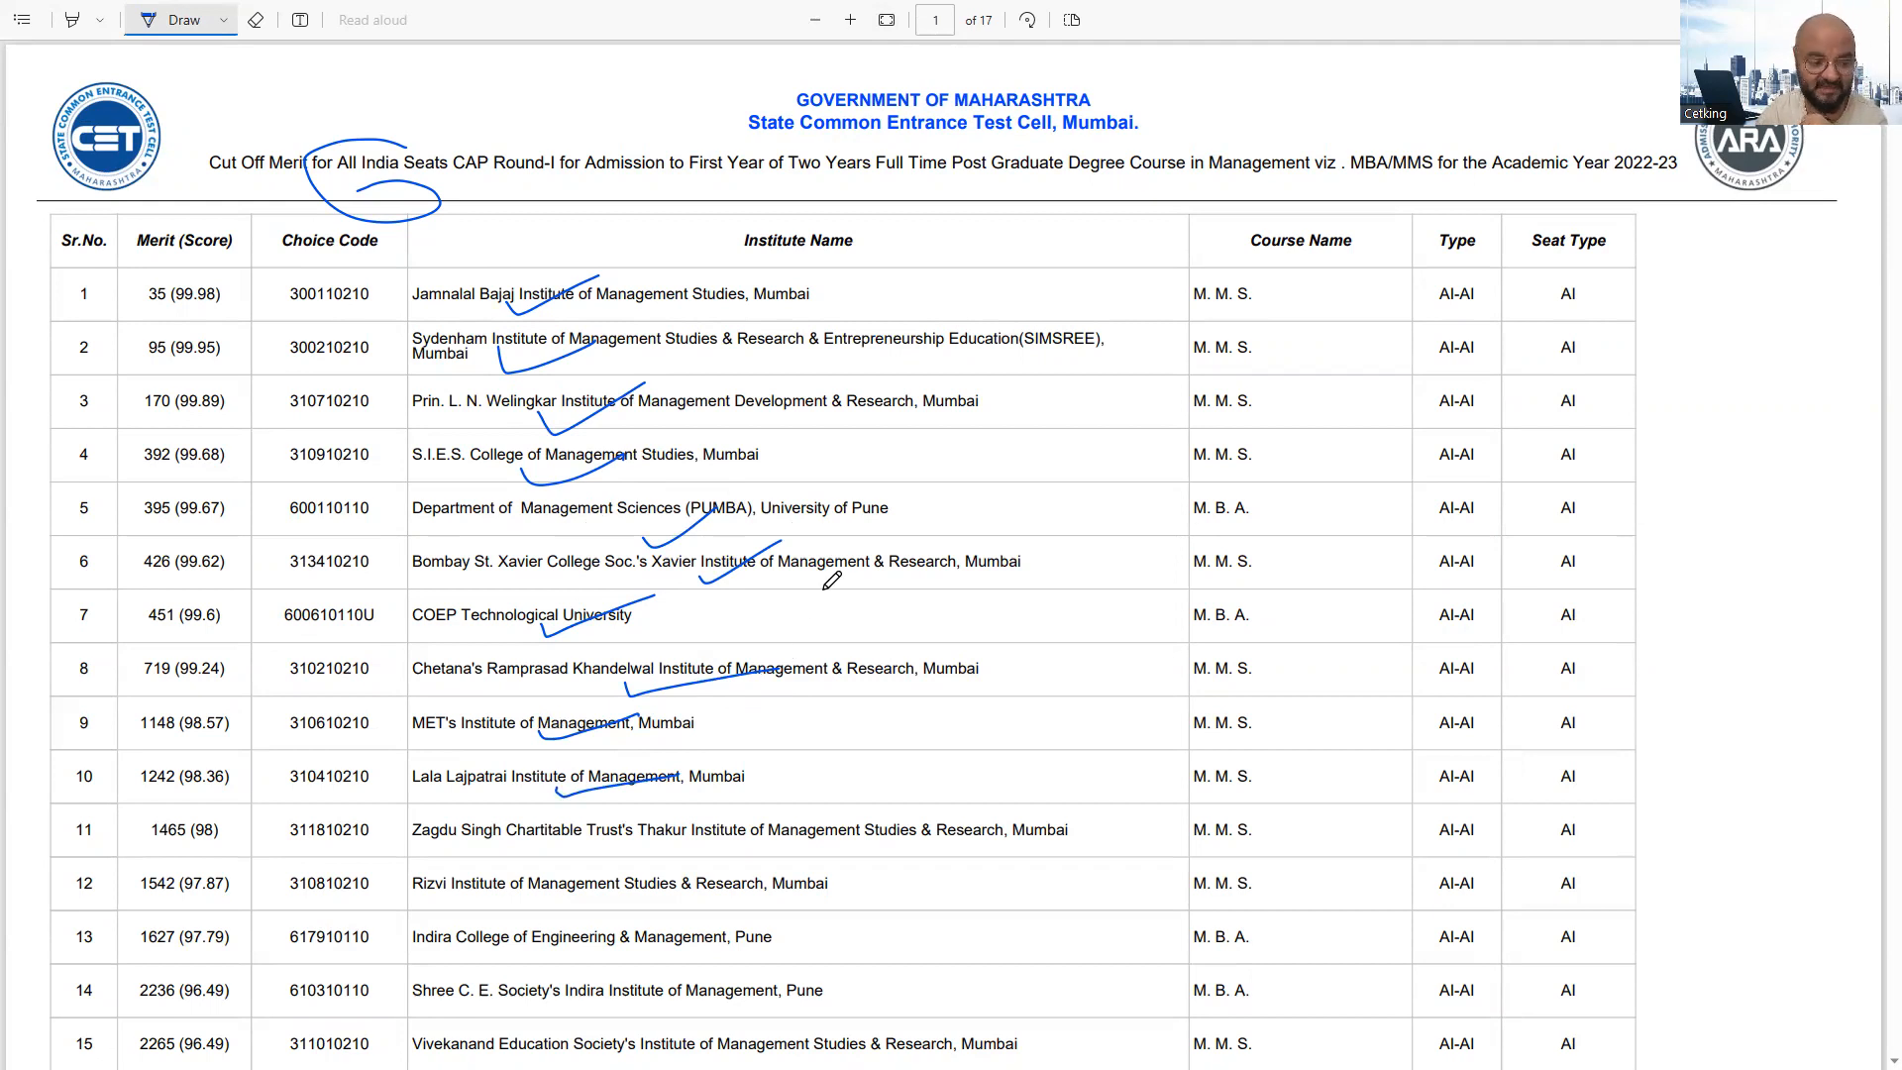
mouse_move(788, 608)
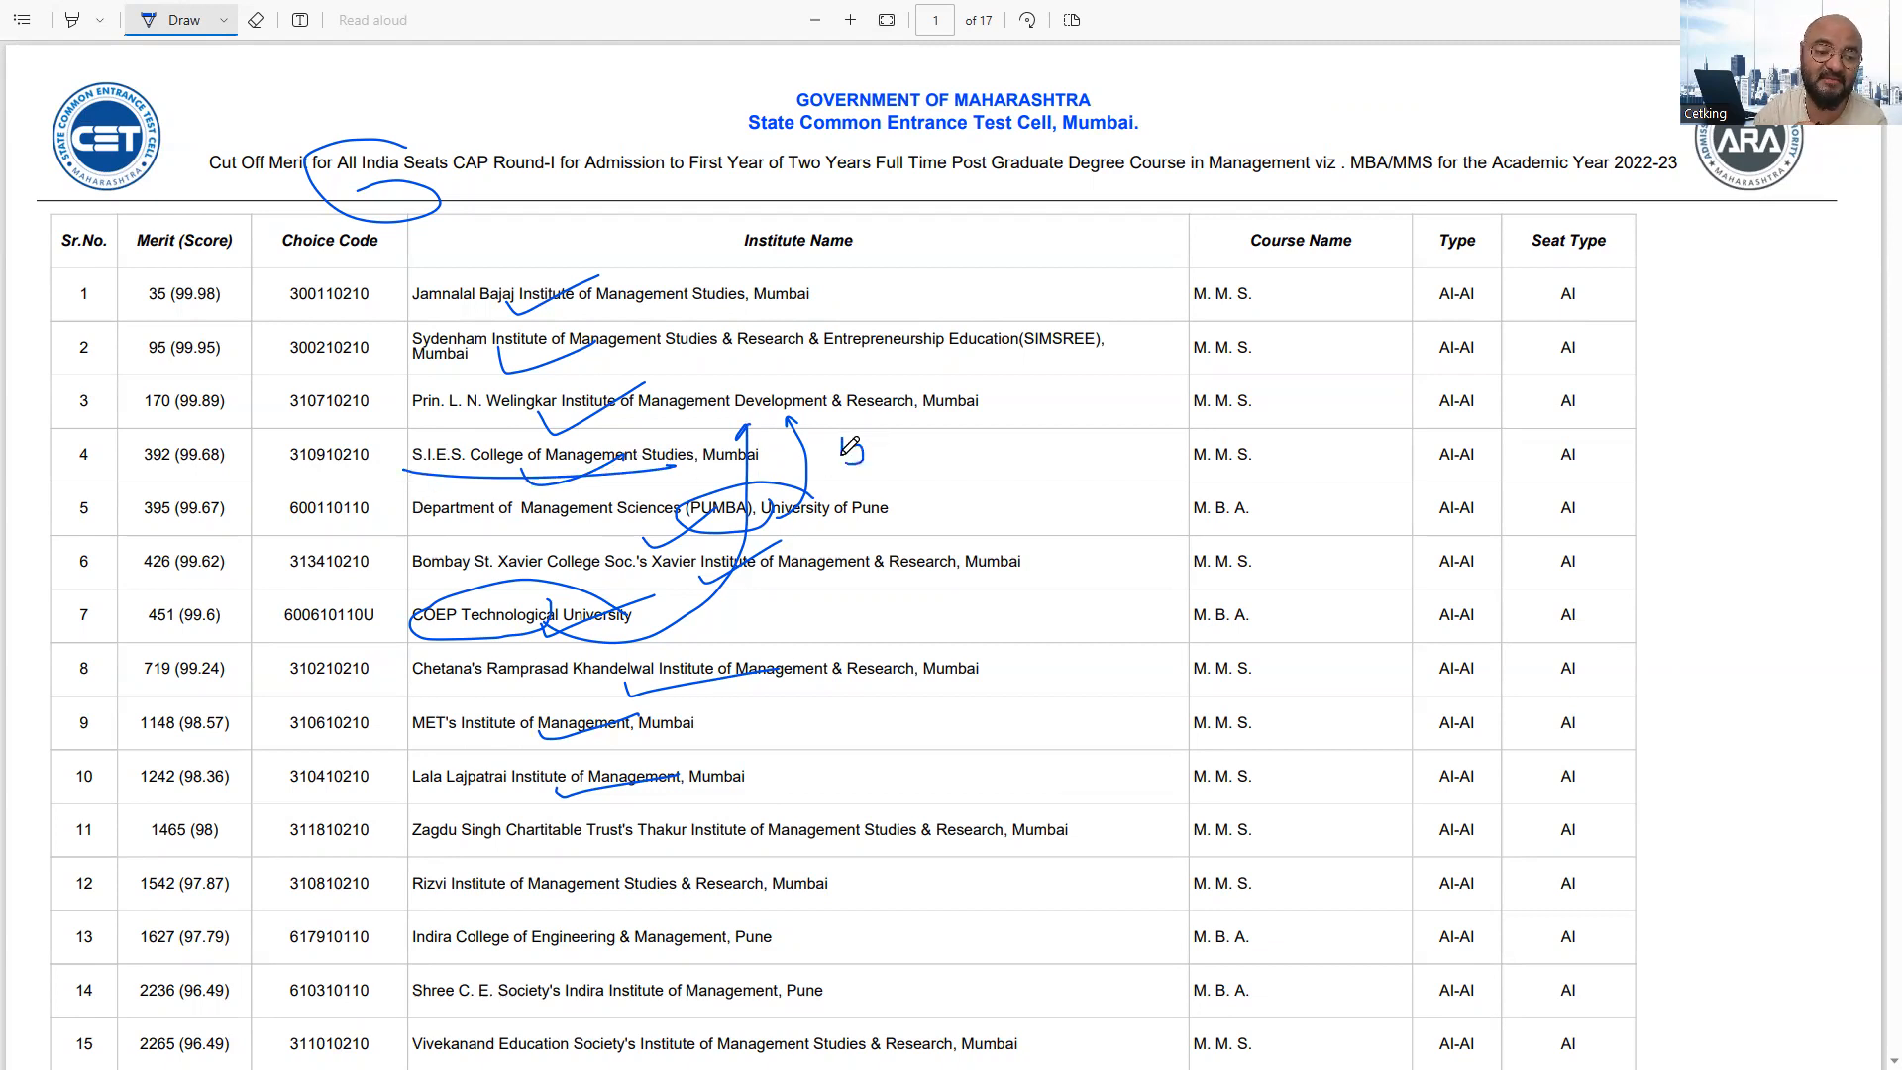
drag(844, 467, 916, 468)
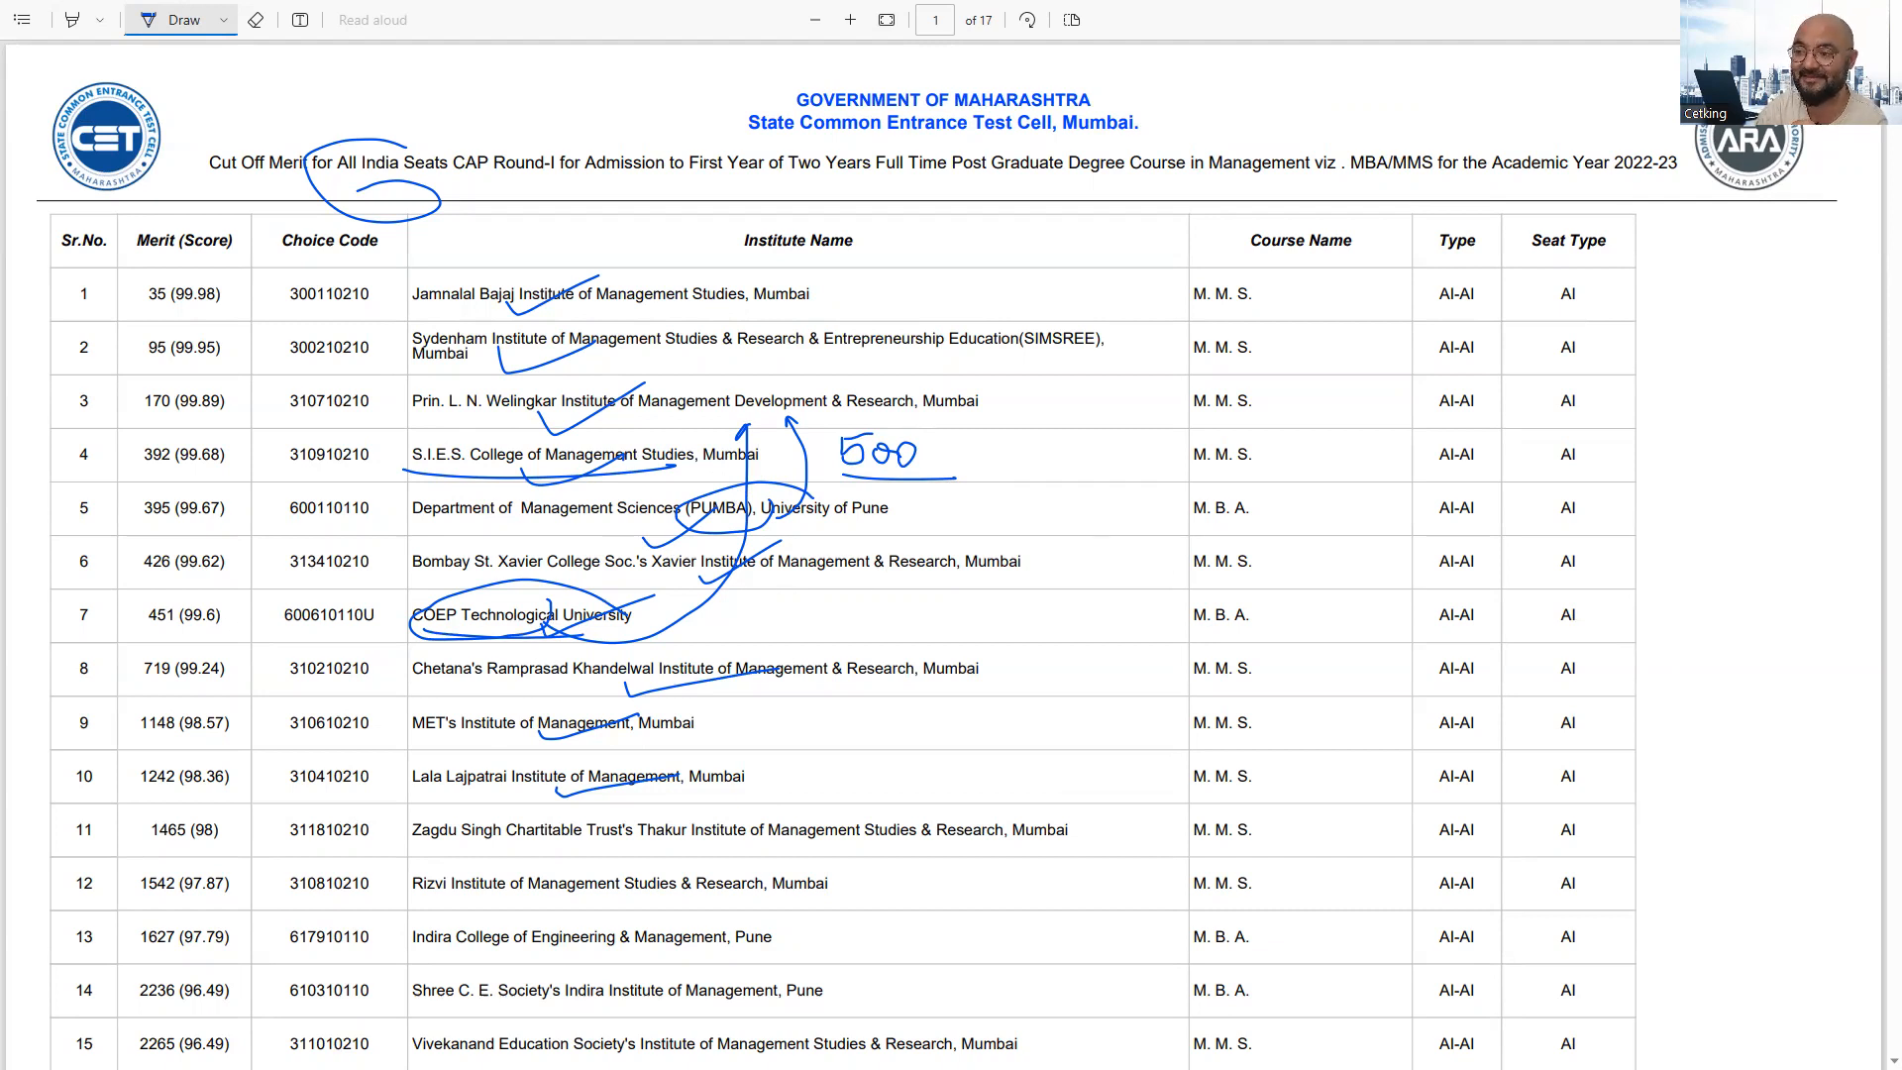
- Draw blue cutoff lines under rows 15 and 25, marking the institutes above them
scroll(down, 3)
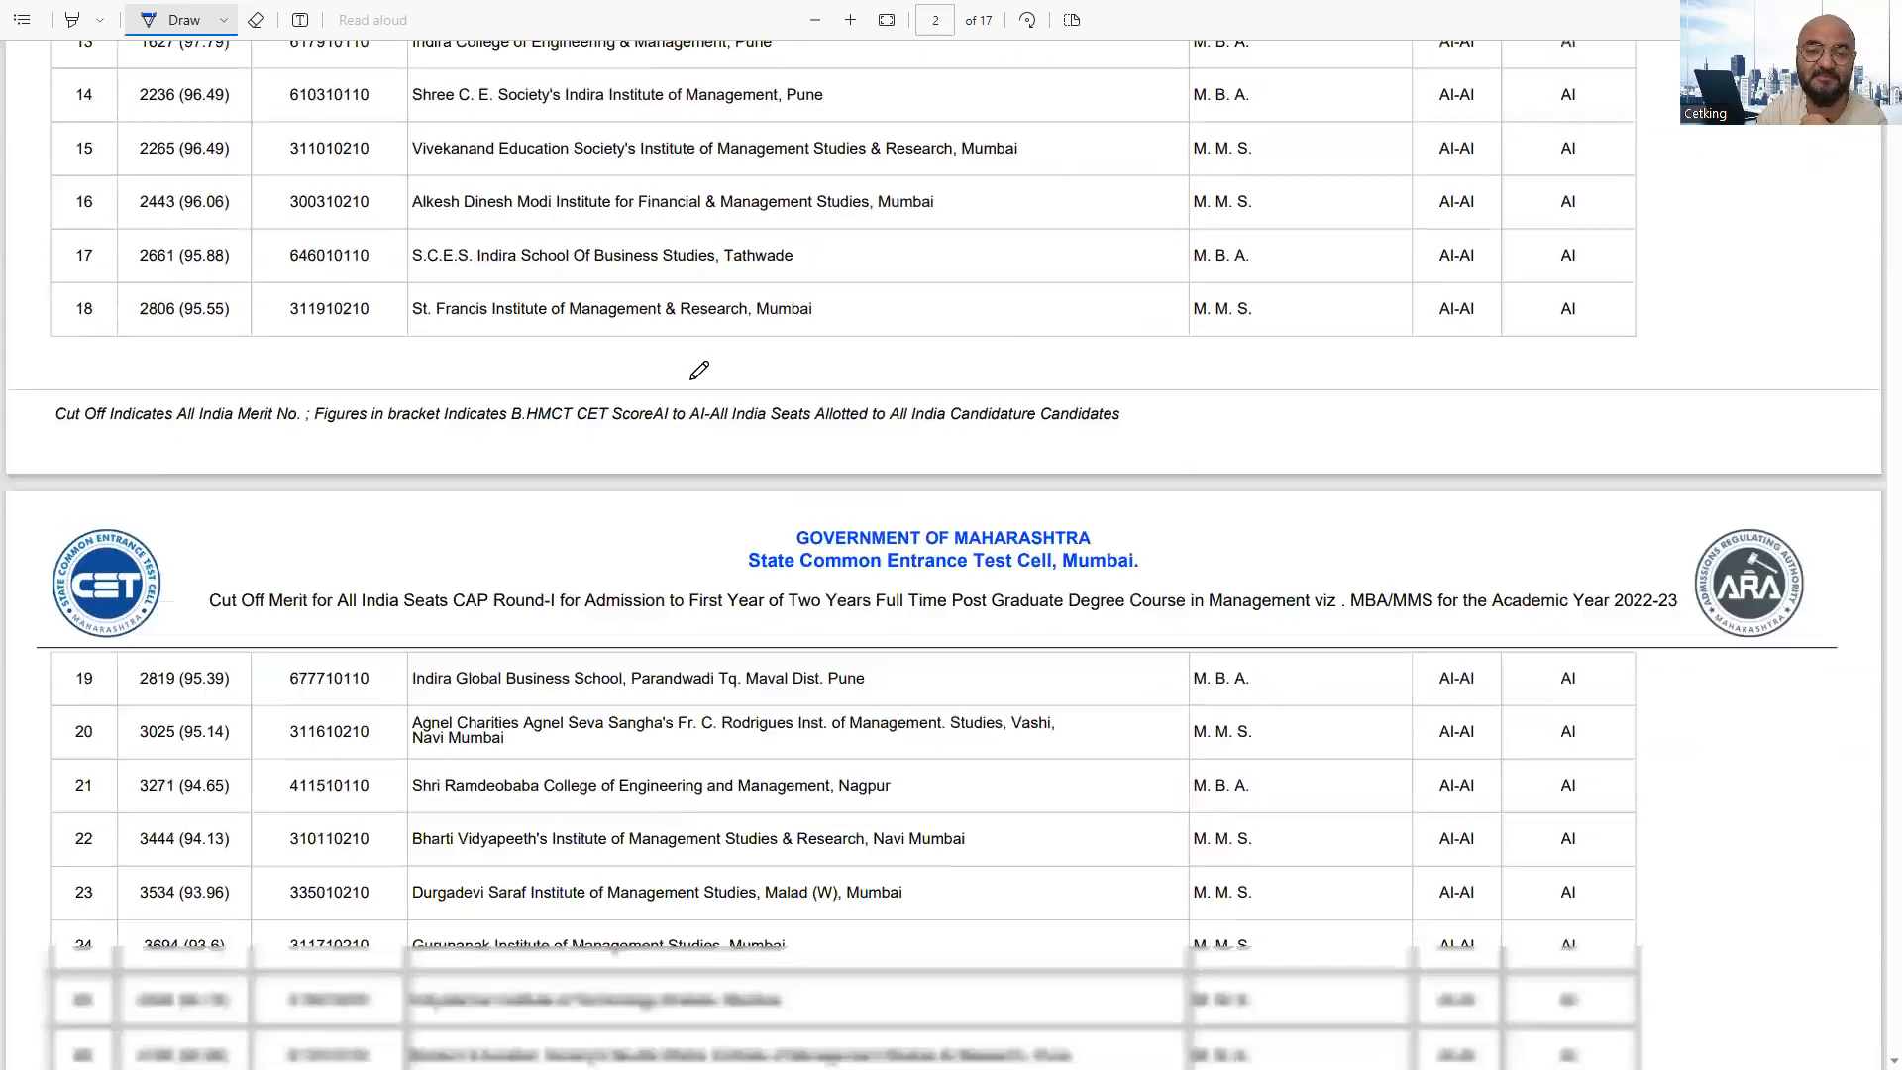
scroll(down, 3)
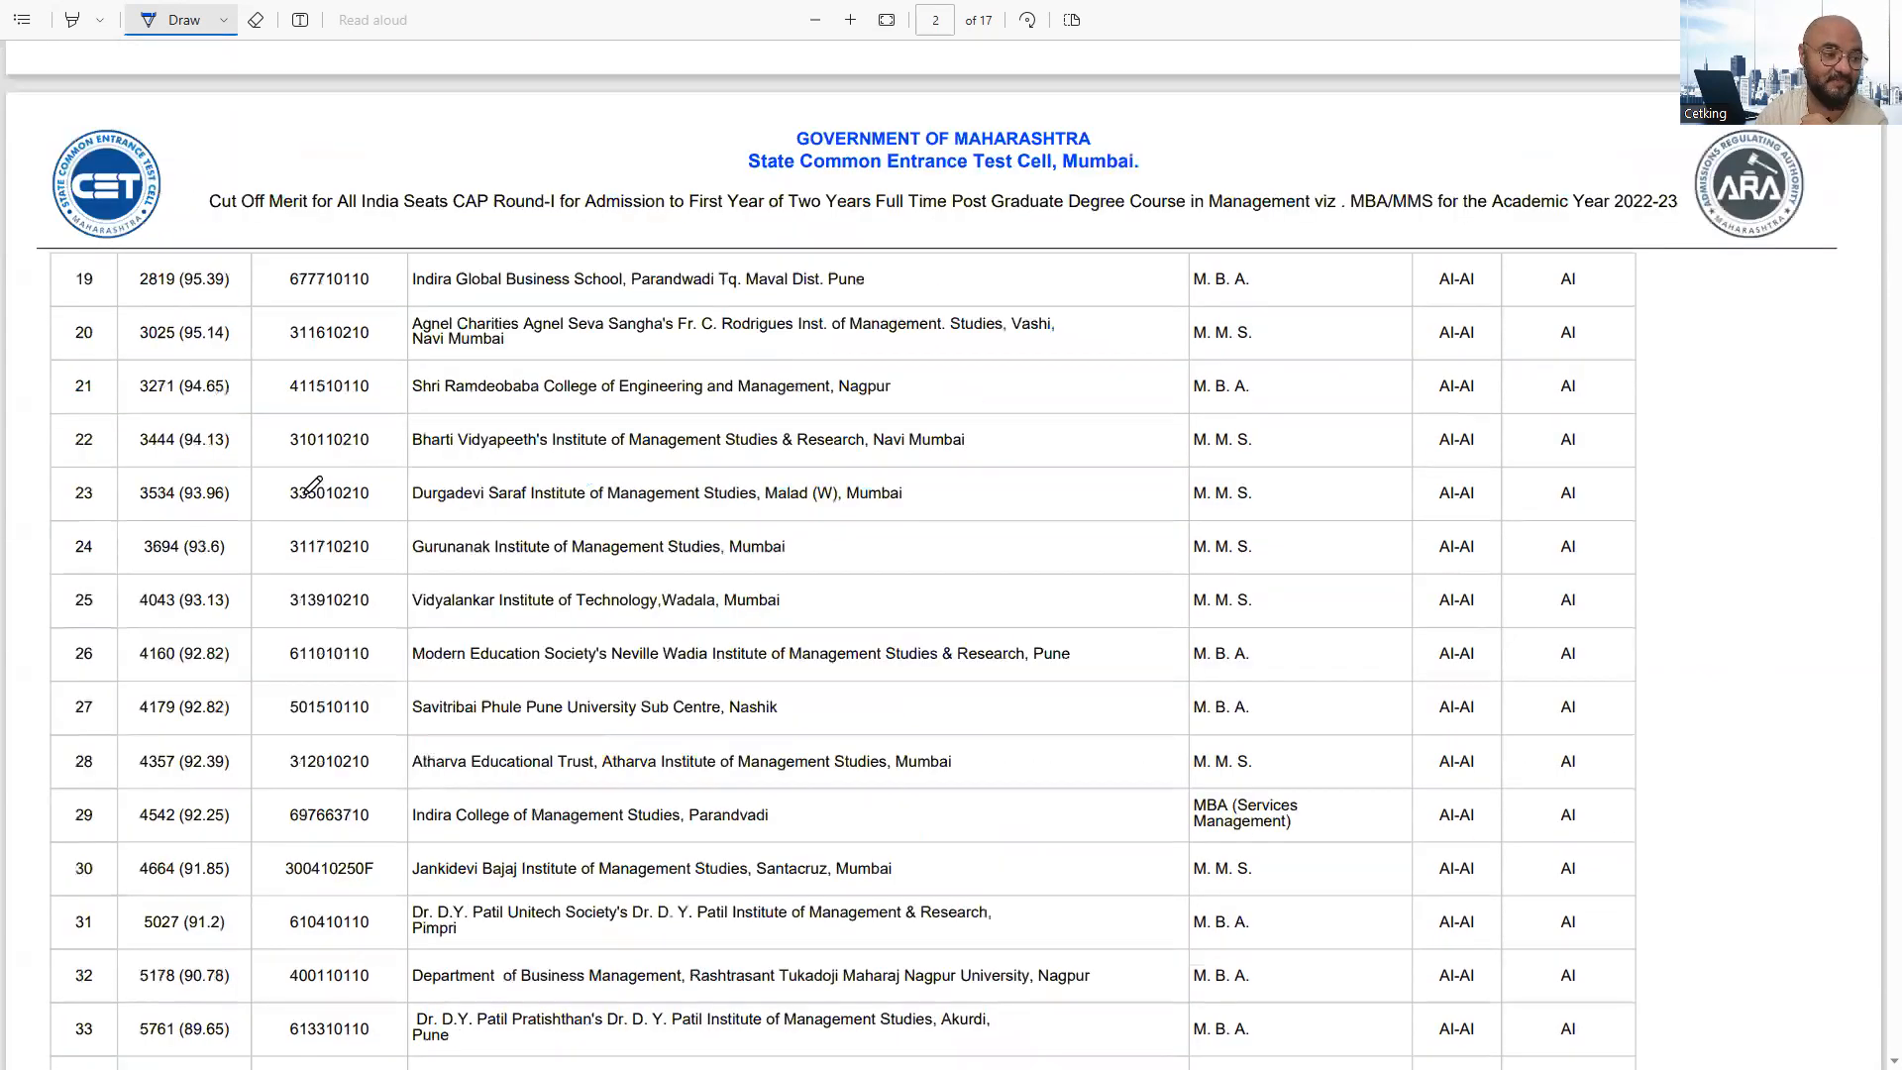
drag(35, 641, 1068, 636)
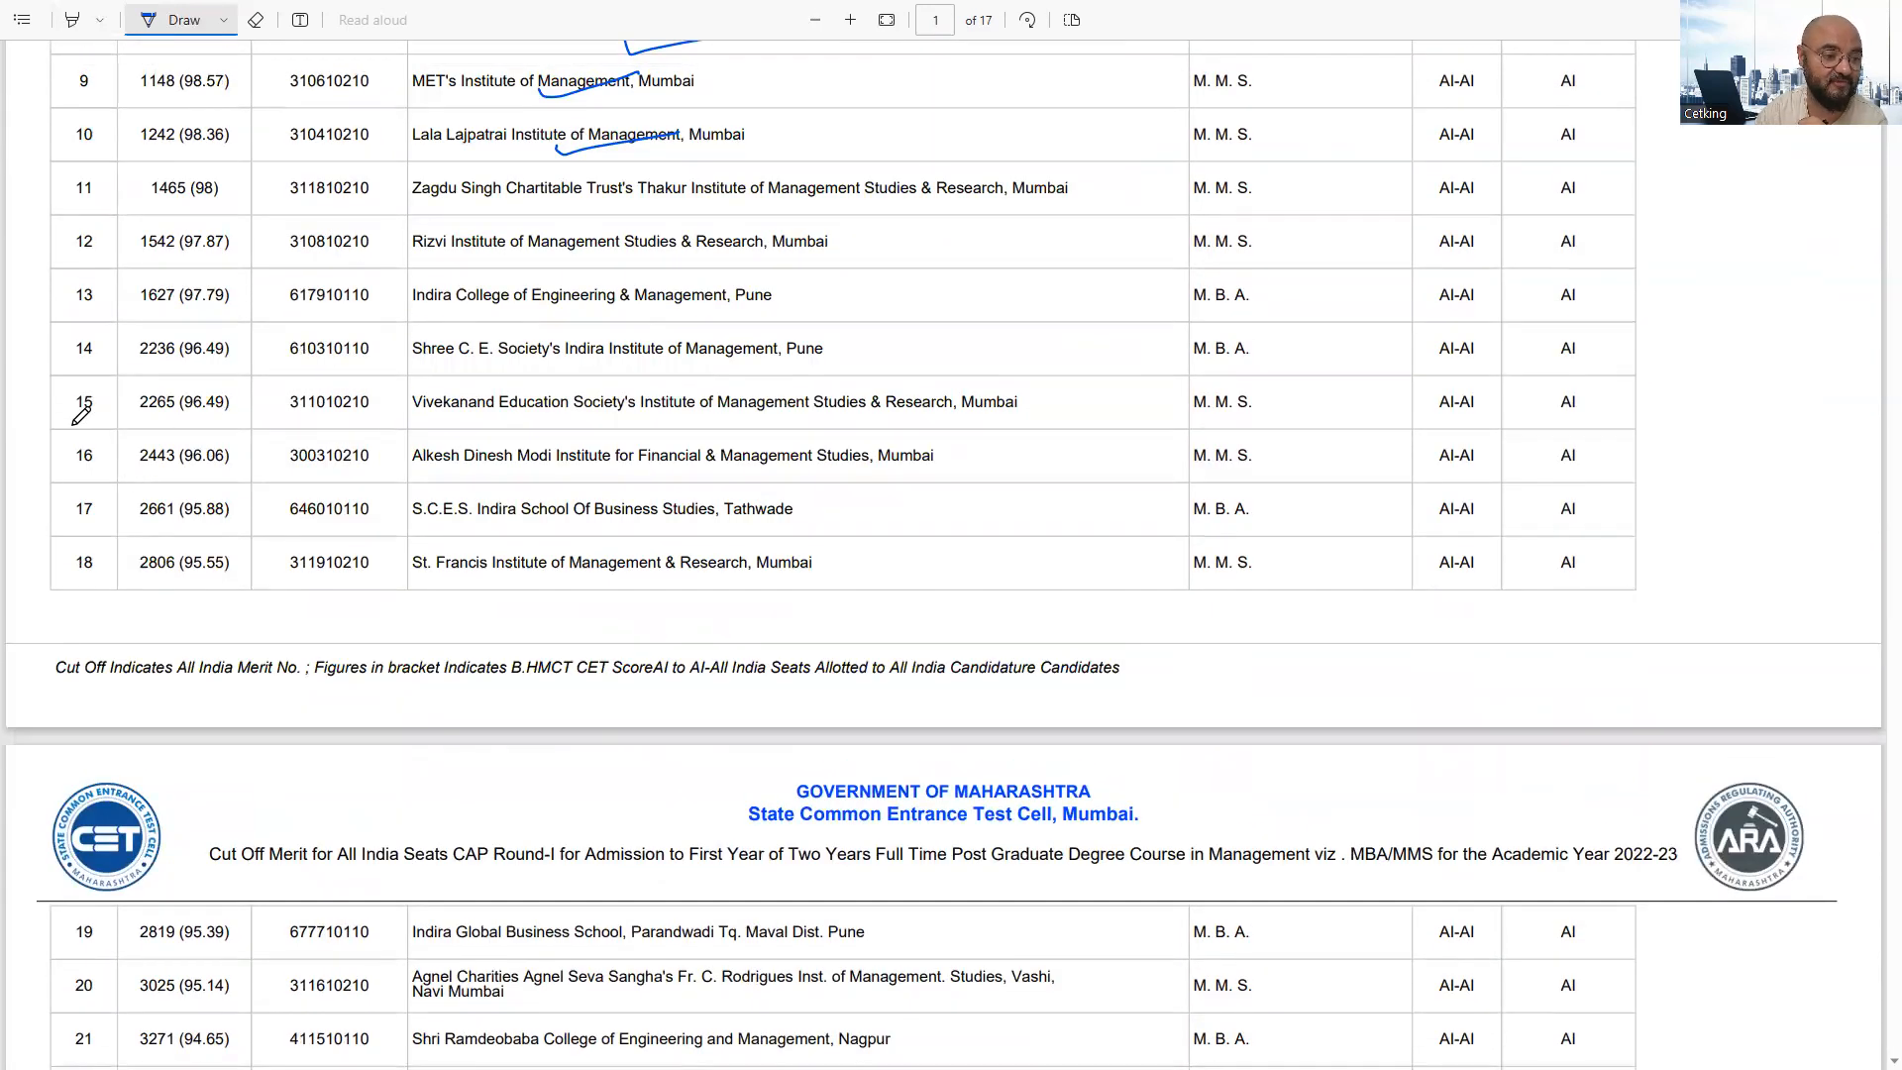
drag(68, 422, 1612, 428)
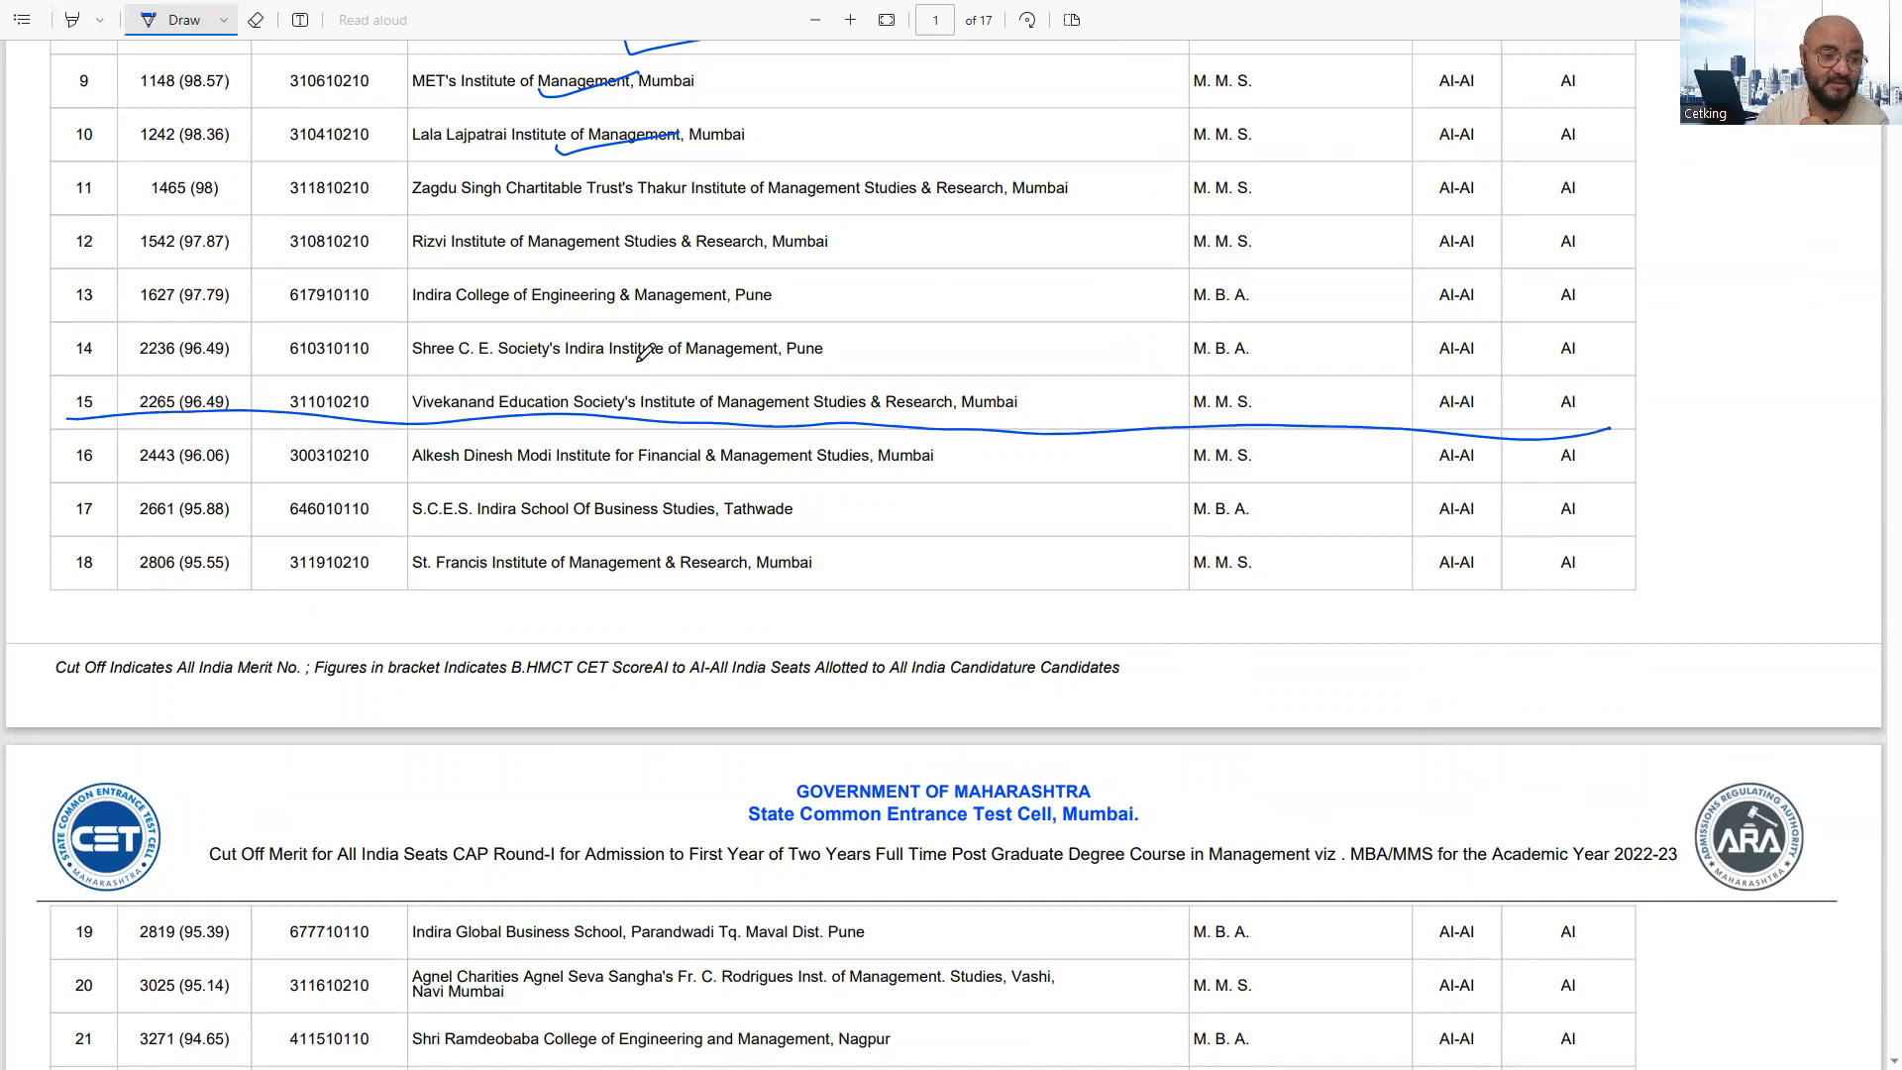
scroll(up, 3)
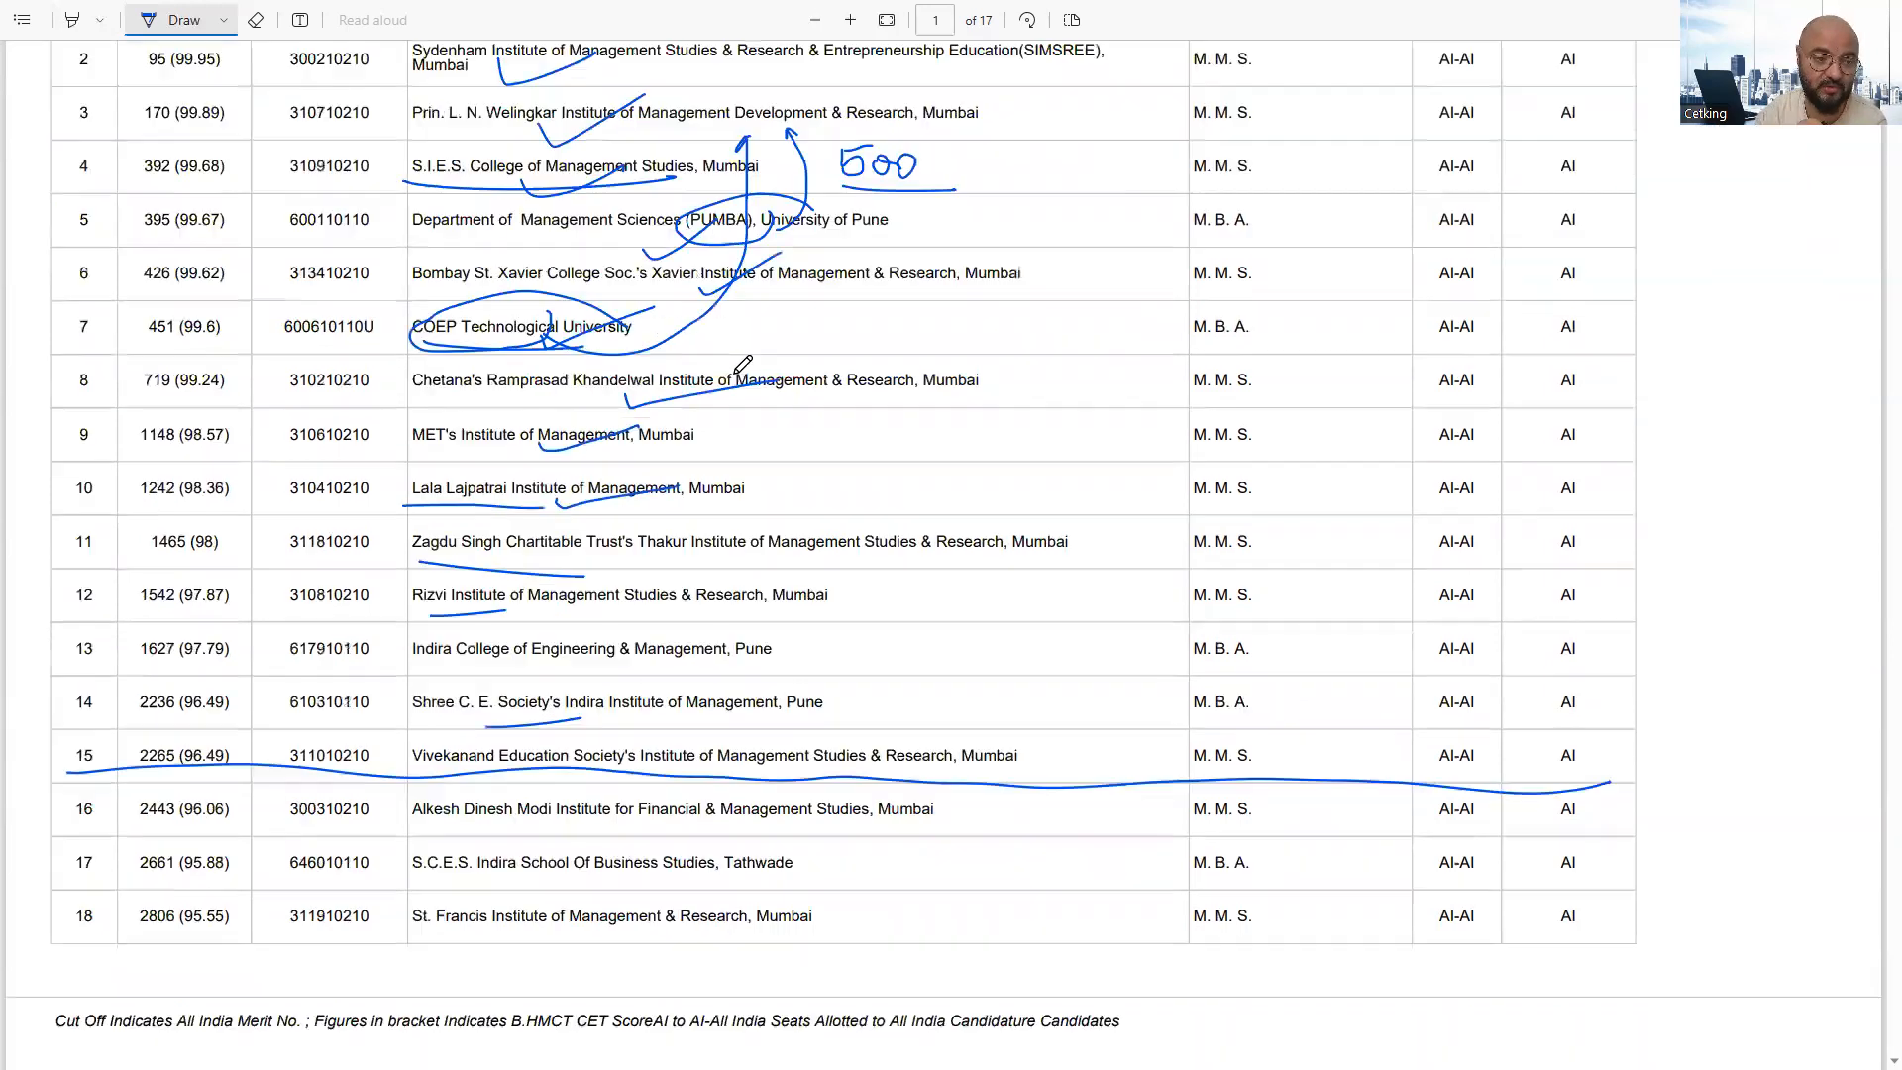
- Scroll further down the cutoff merit list past the marked rows
scroll(down, 3)
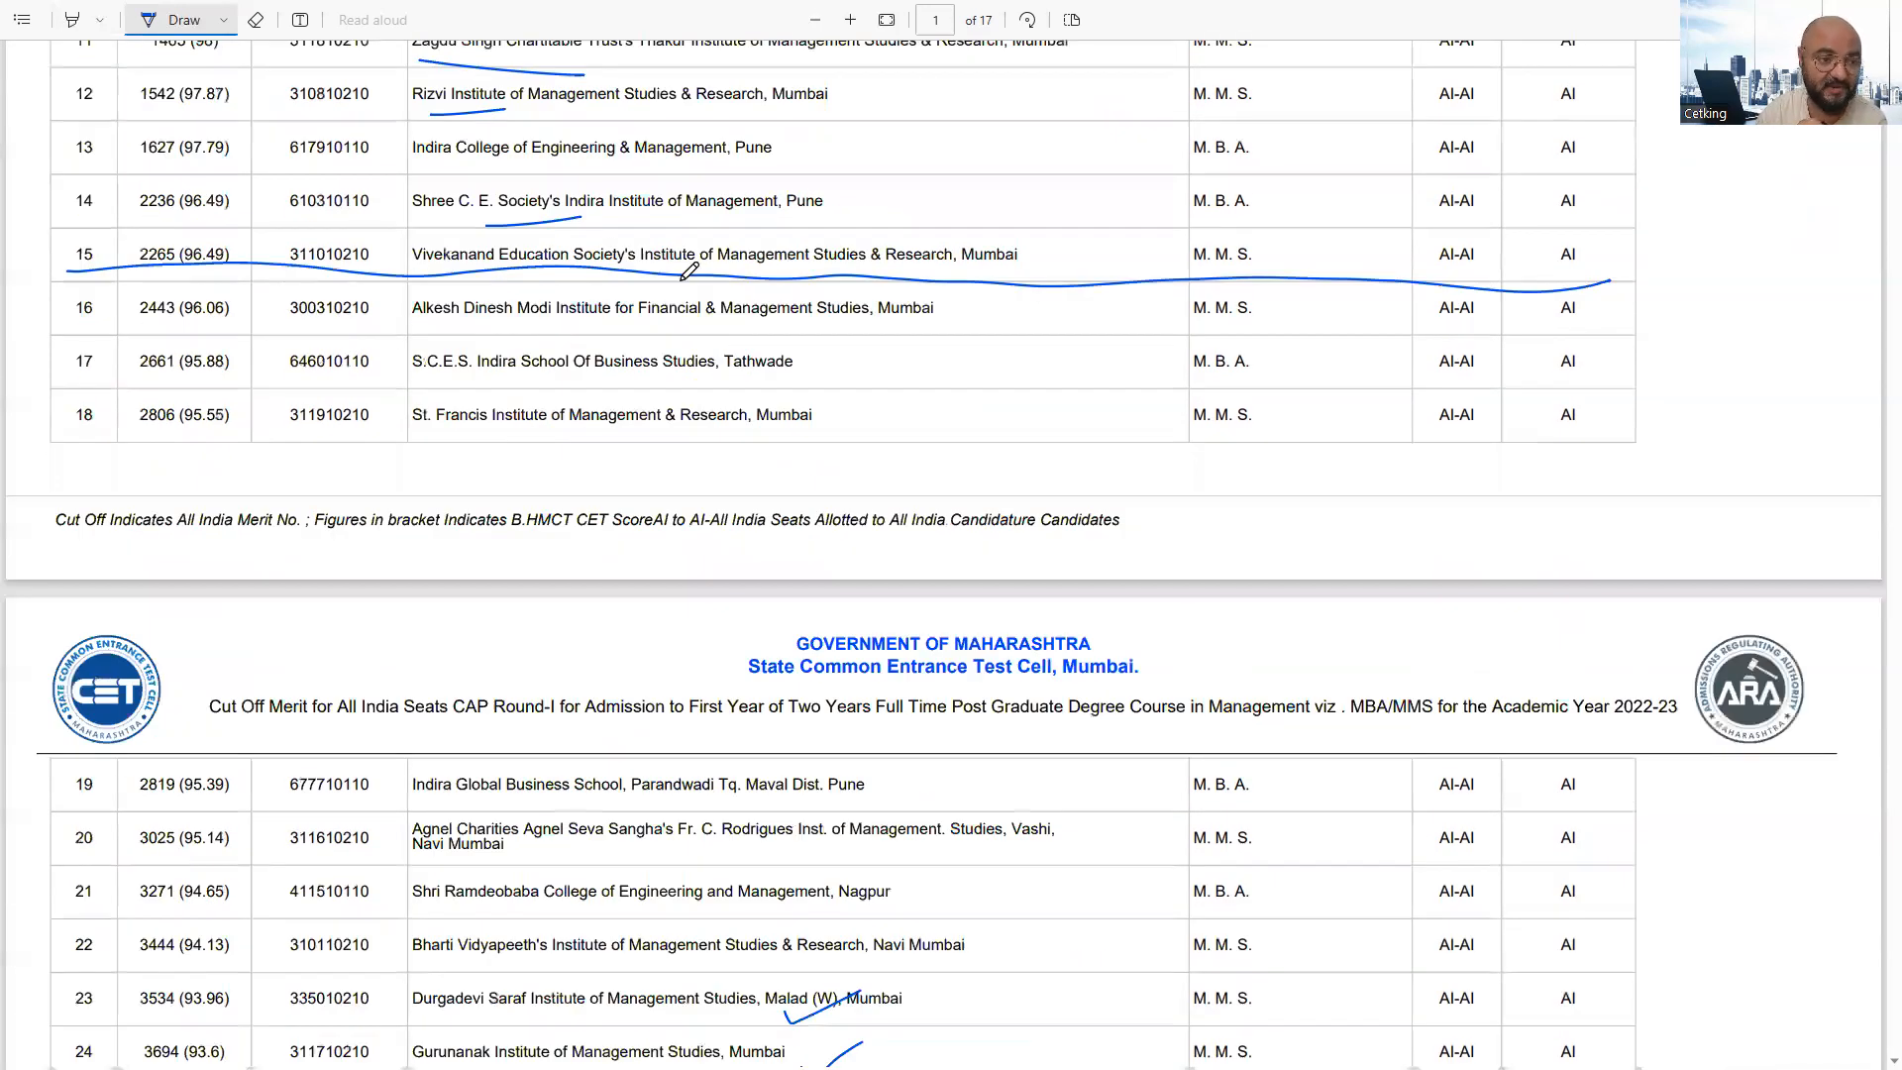
scroll(down, 3)
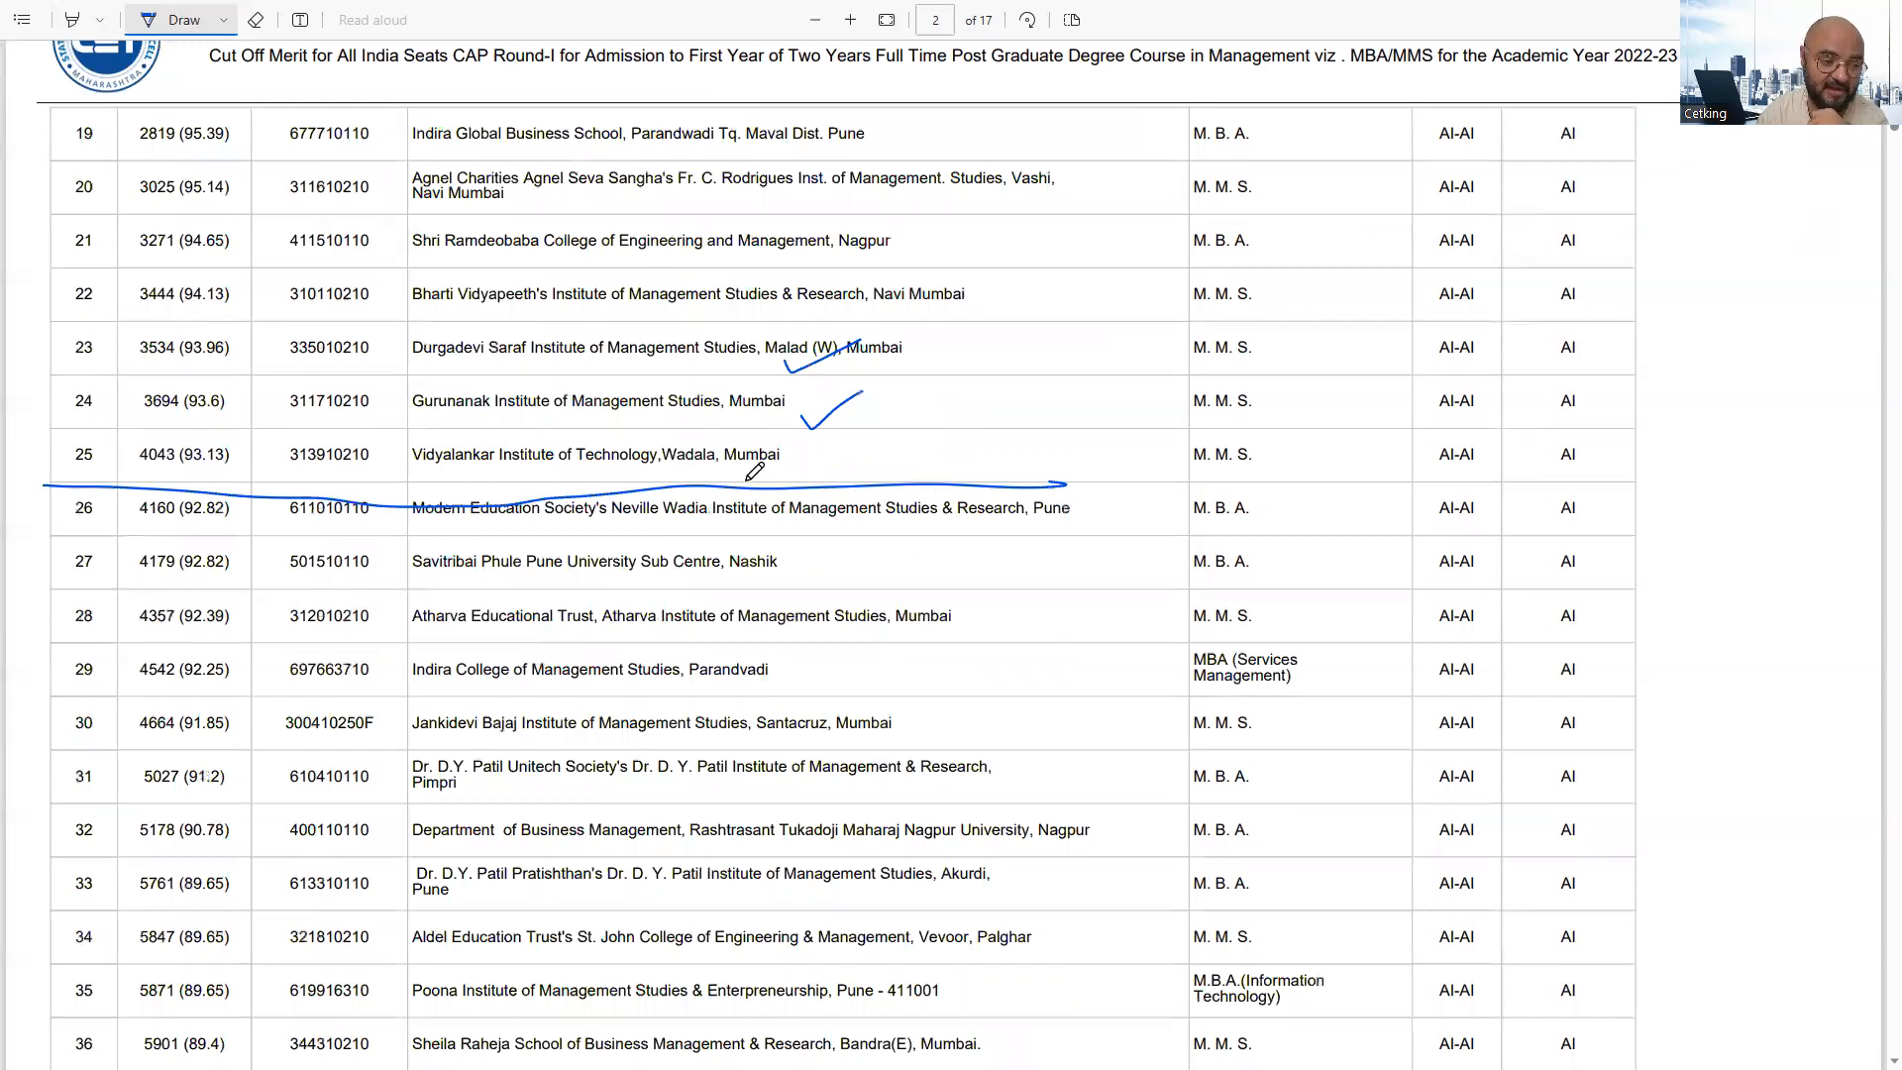
scroll(down, 3)
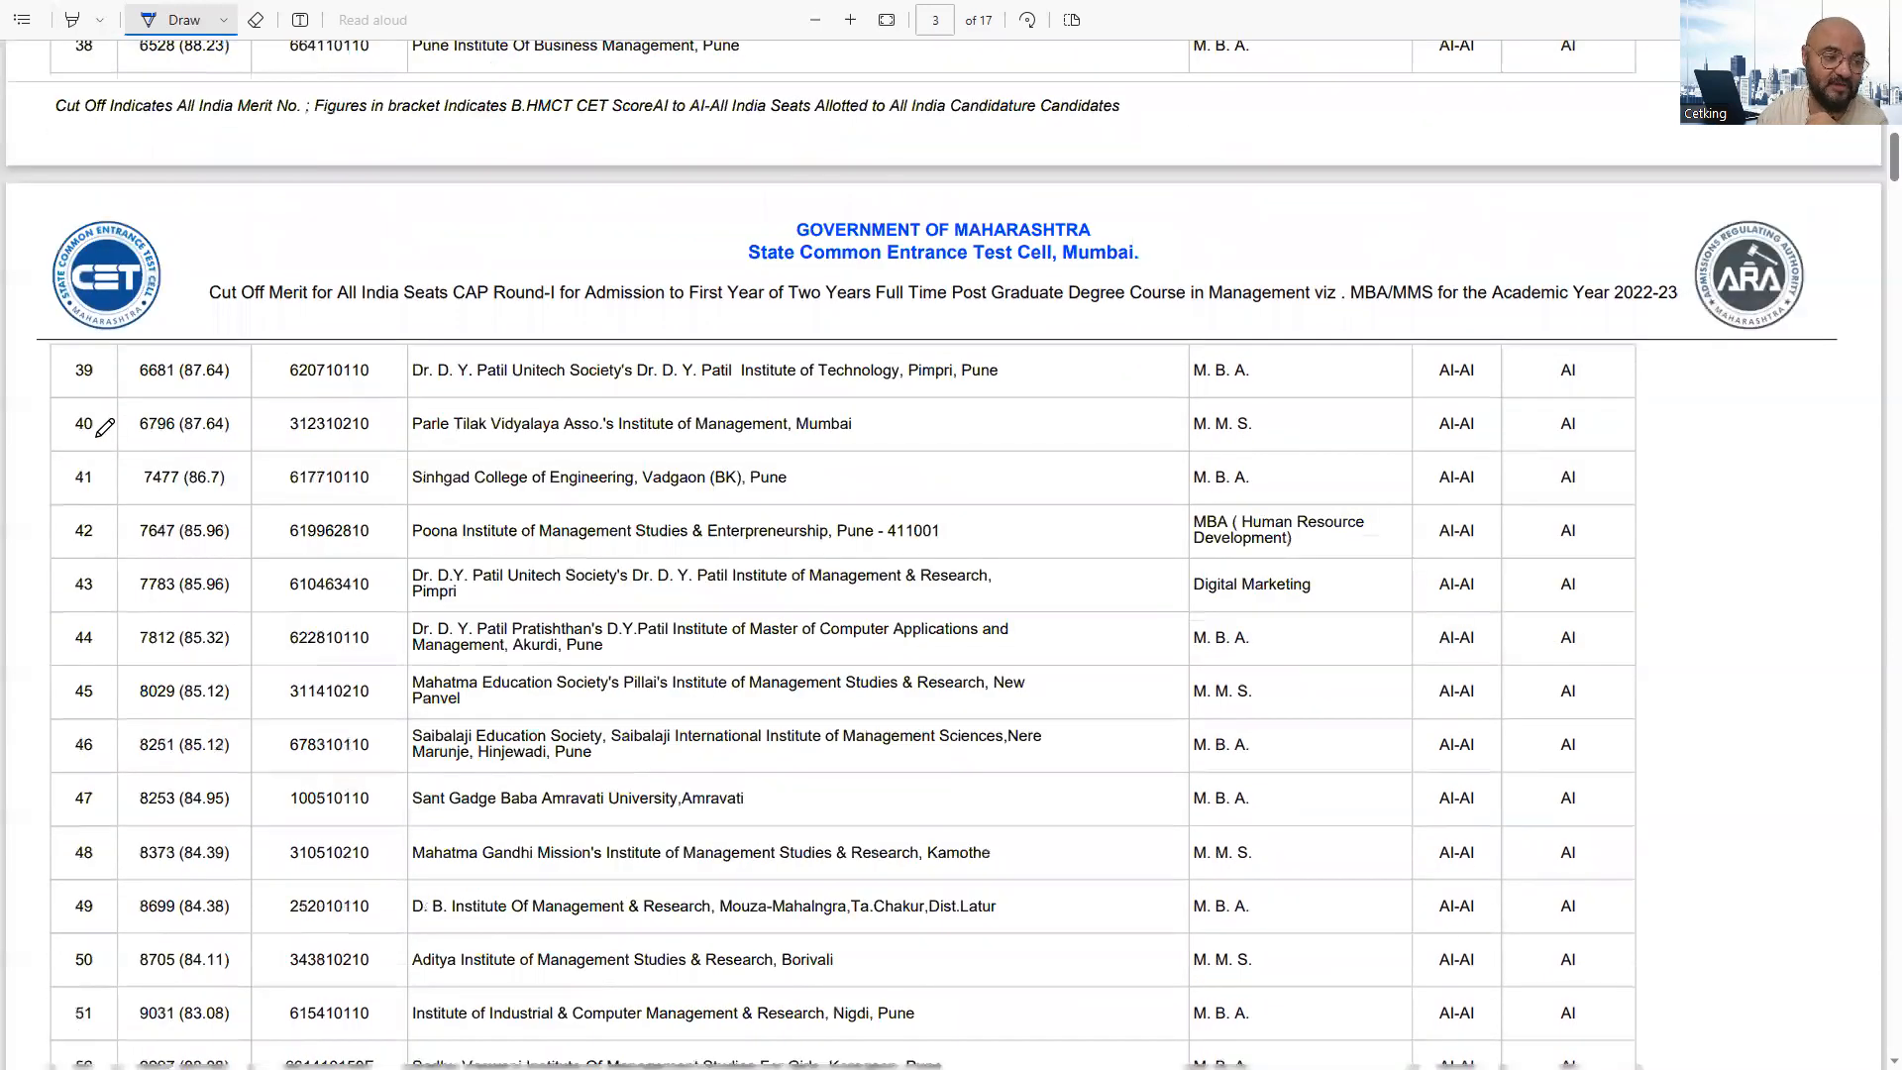
scroll(down, 3)
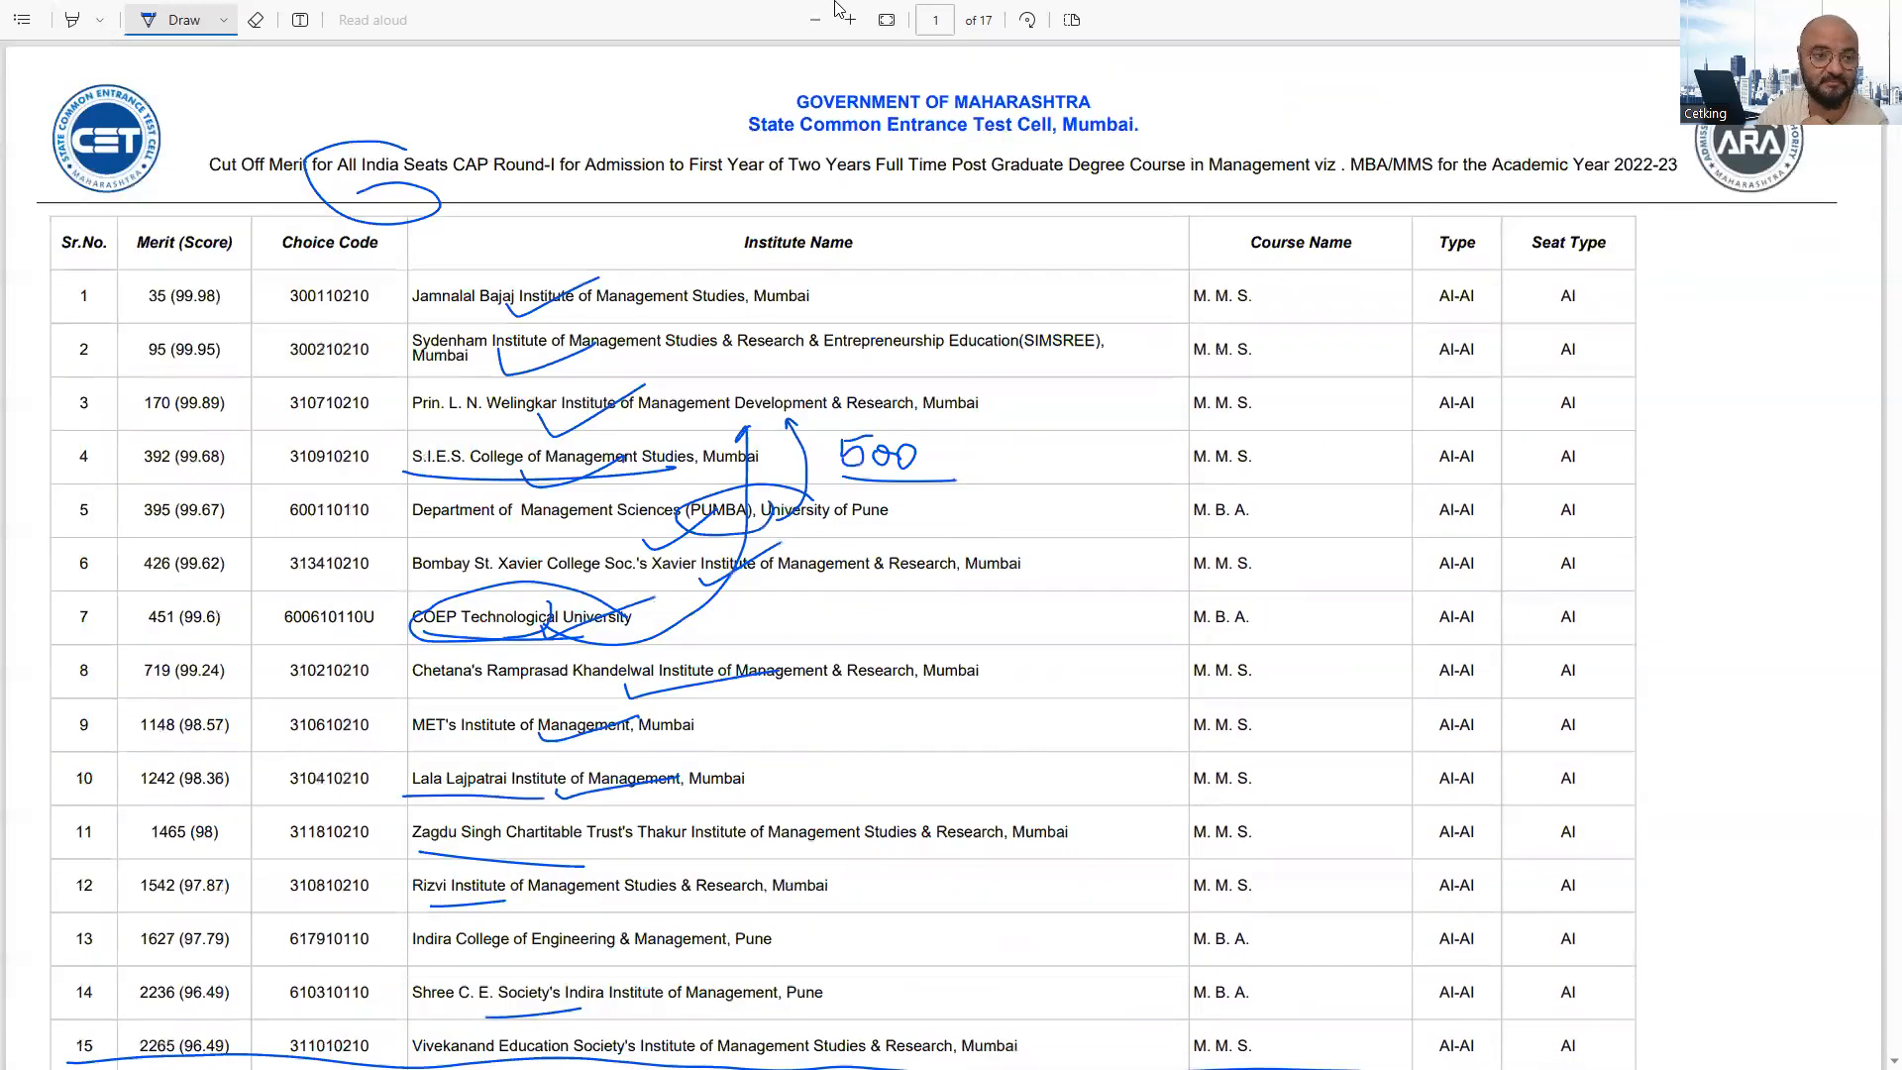
- Circle row 336, the final college in the Great Colleges ranking list
scroll(down, 3)
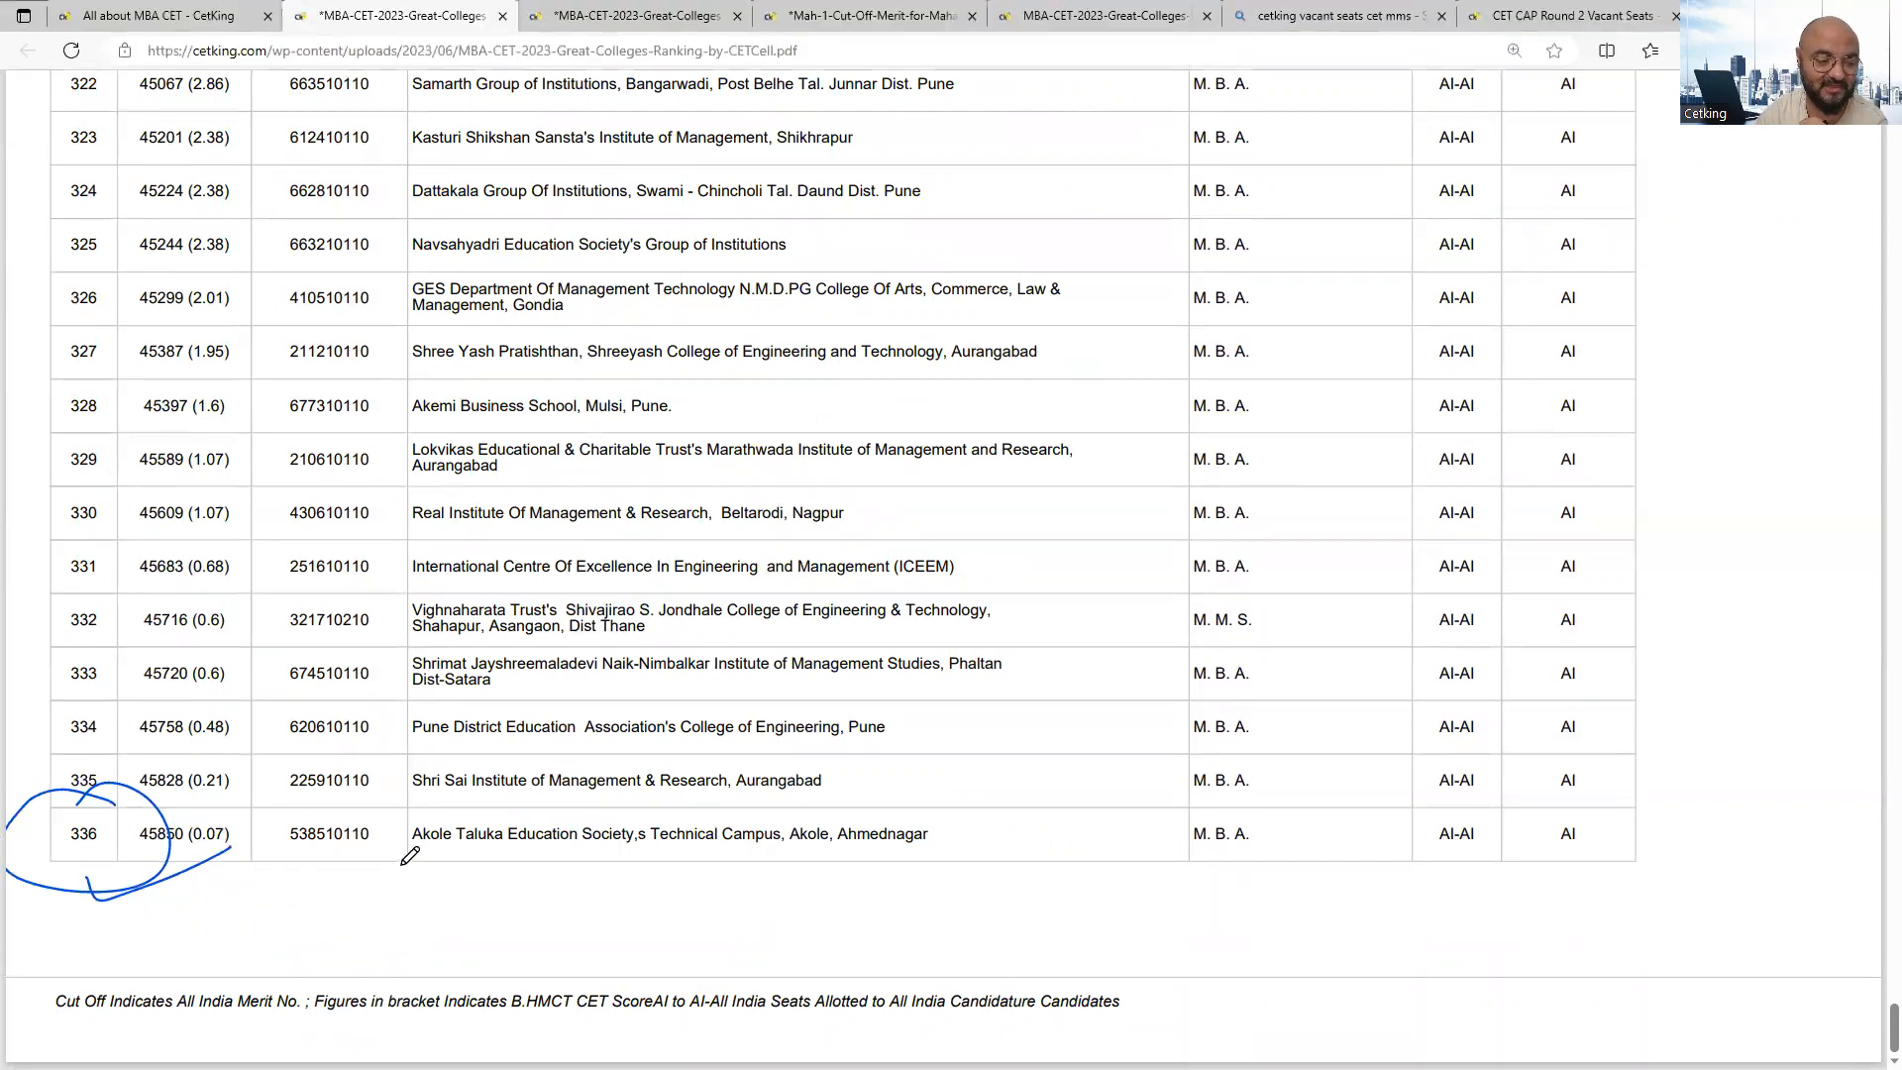
drag(412, 858, 873, 851)
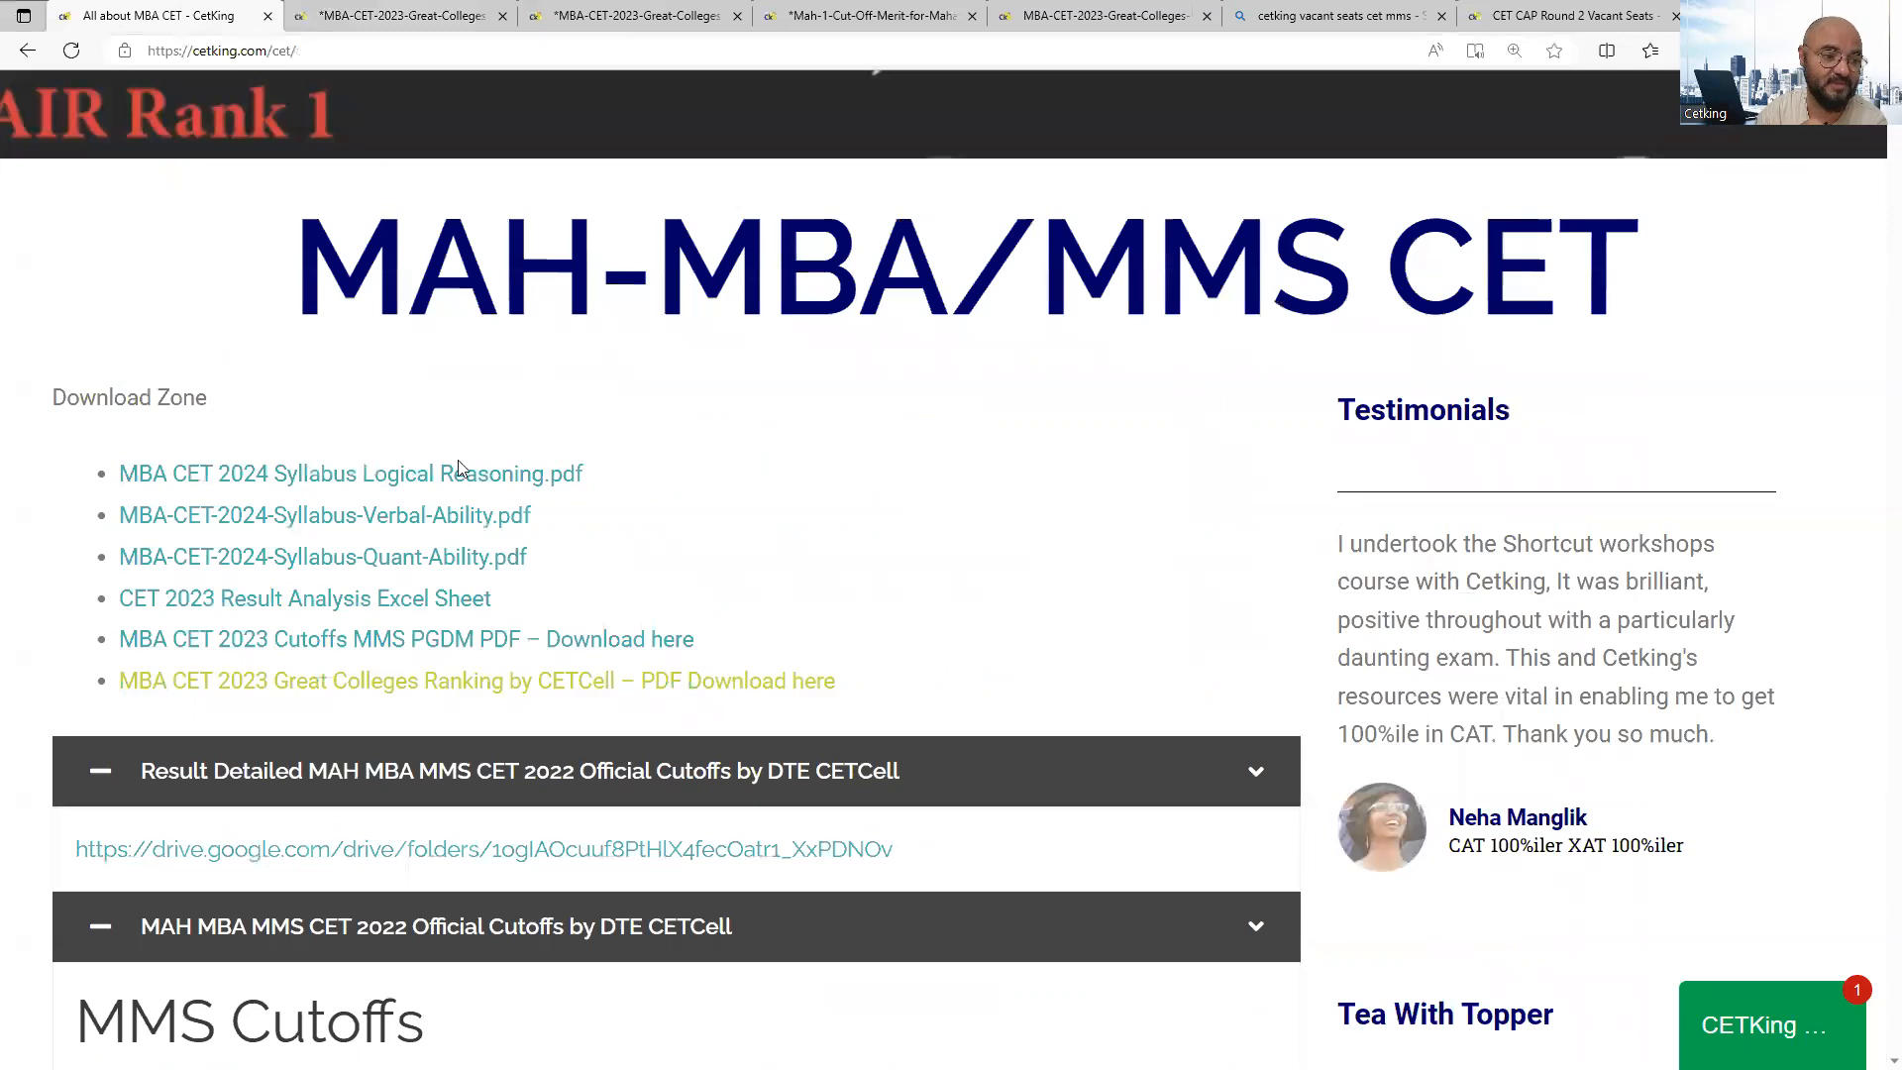
- Scroll past the MMS cutoffs table to the 2022 DTE official CAP Round-III cutoff links
scroll(down, 3)
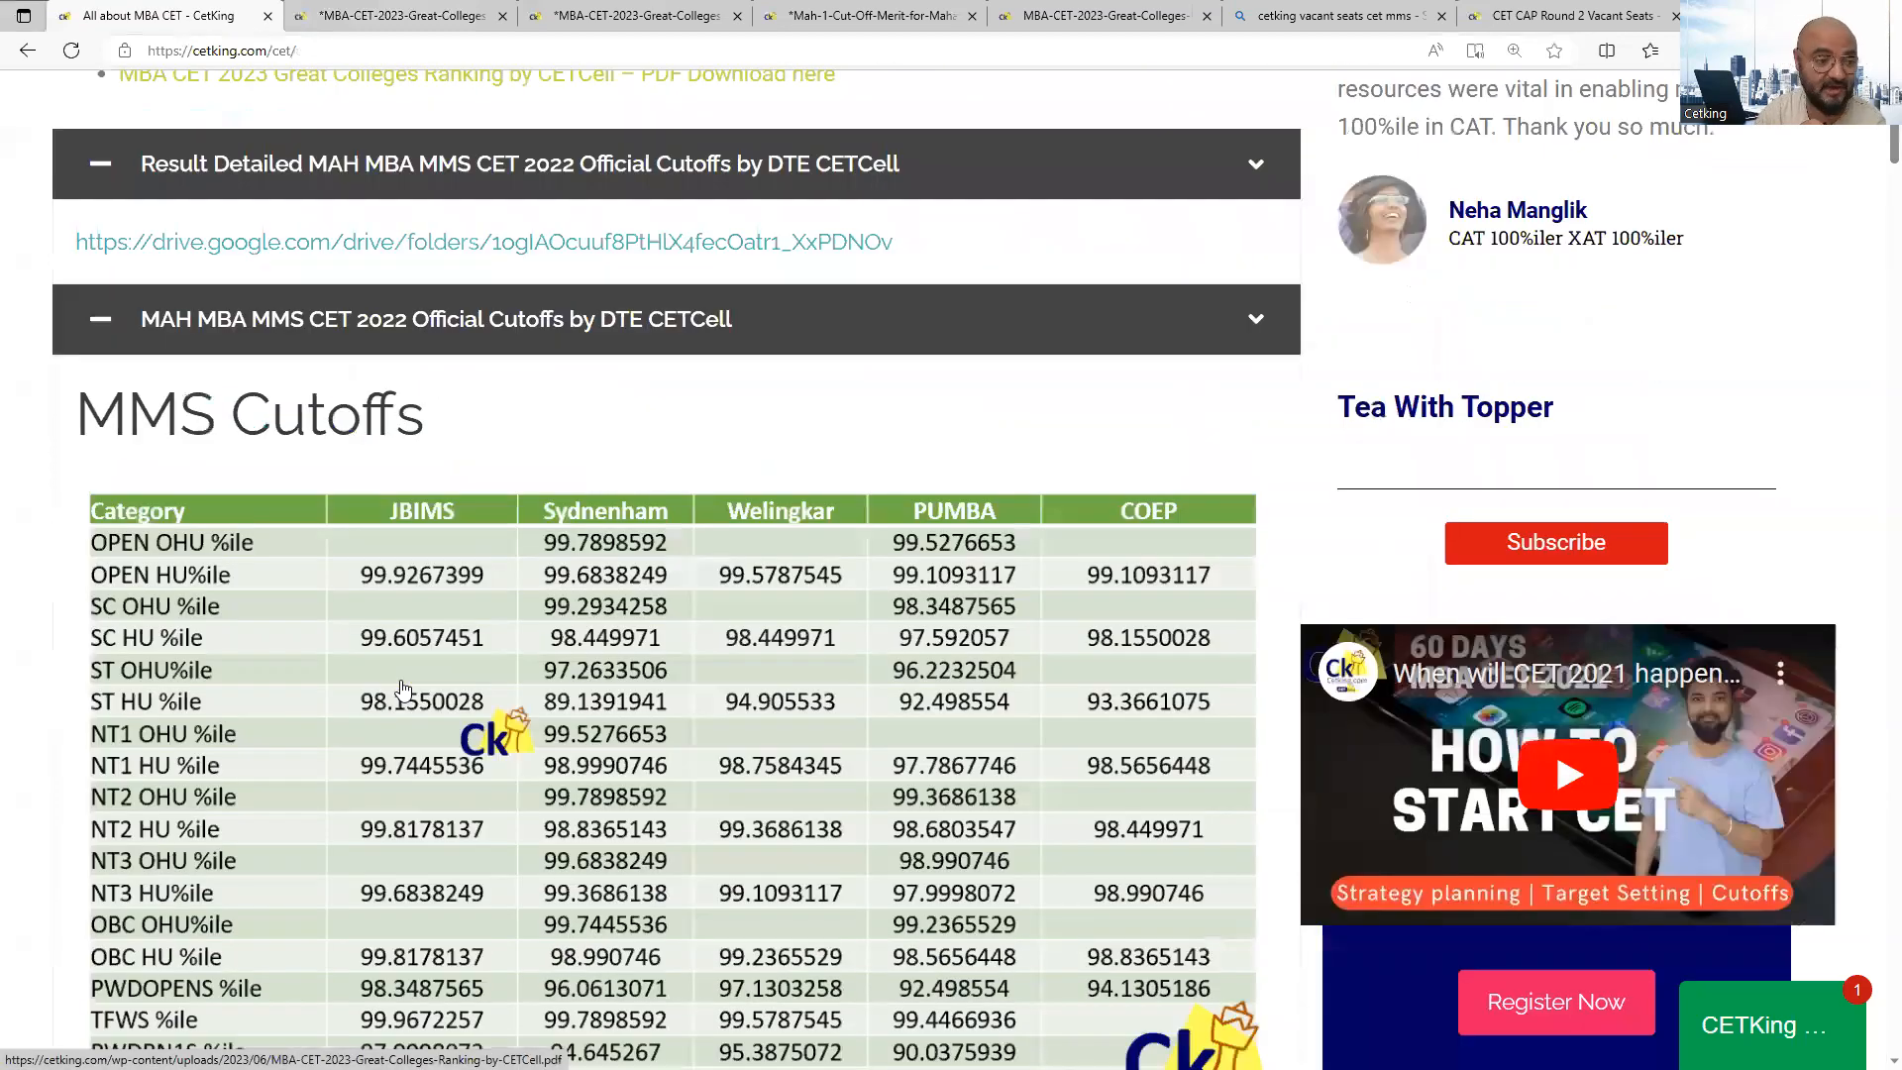
scroll(down, 3)
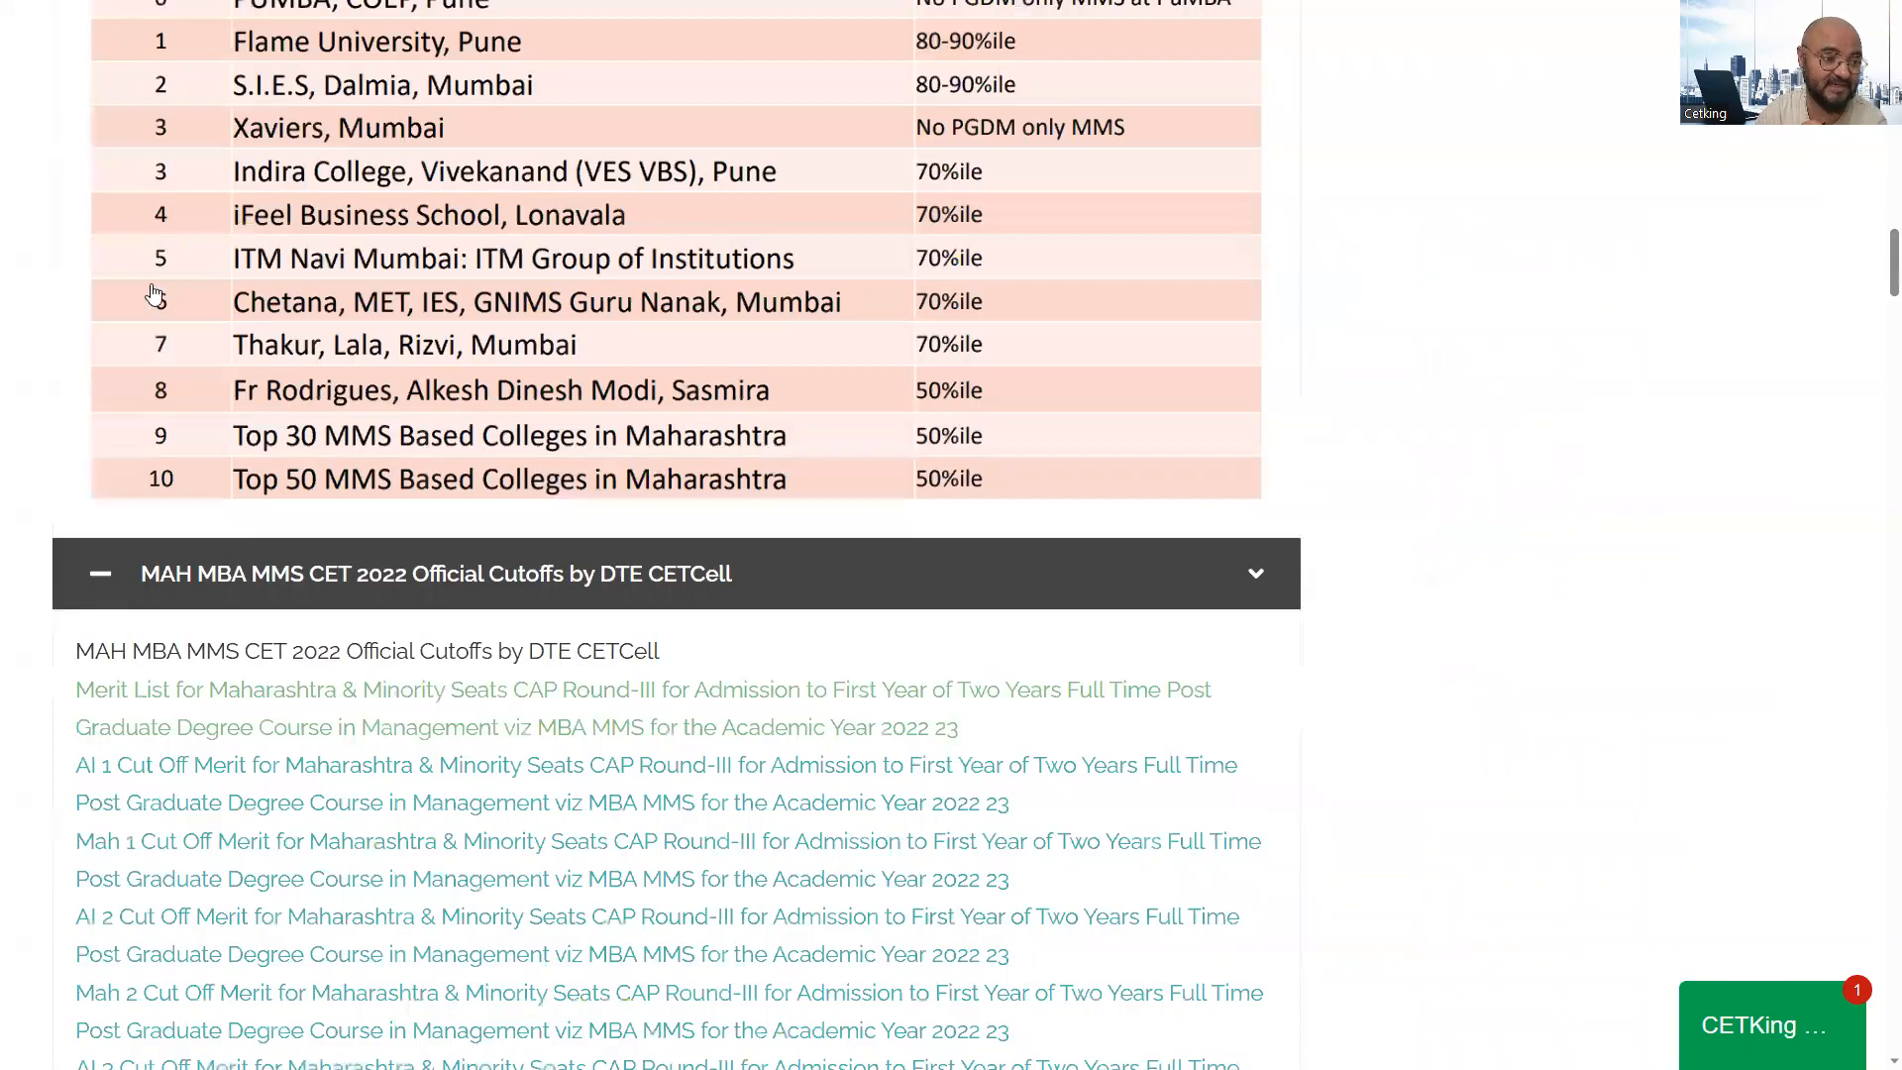
scroll(down, 3)
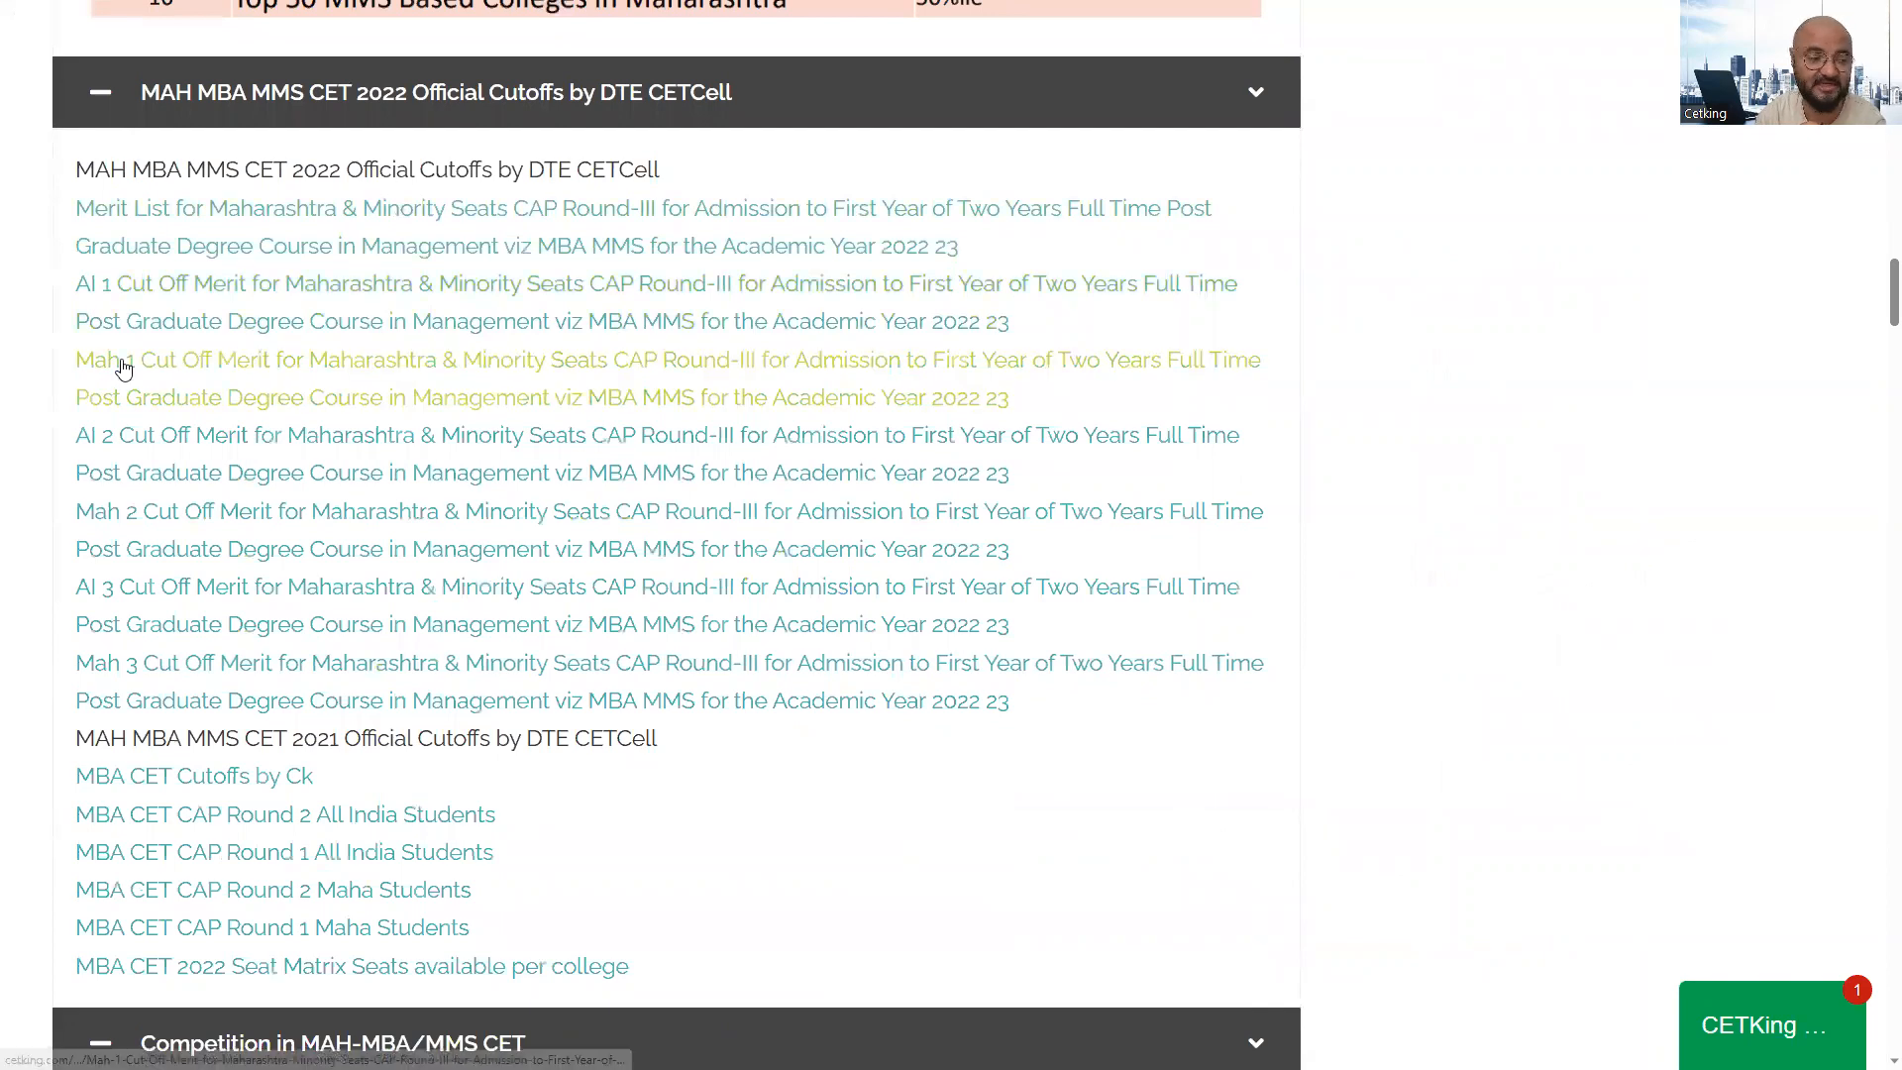